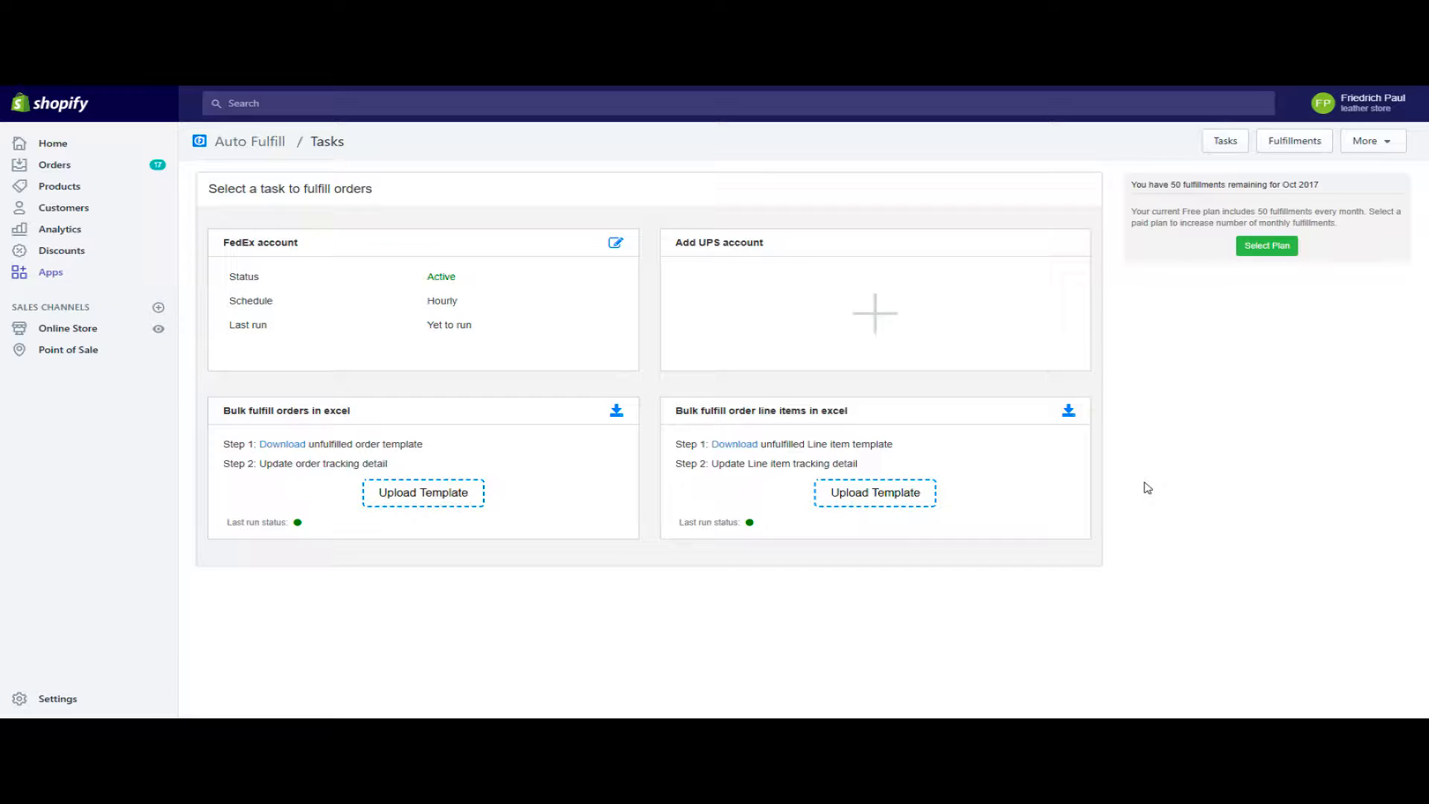
{"action": "mouse_move", "coordinate": [918, 406]}
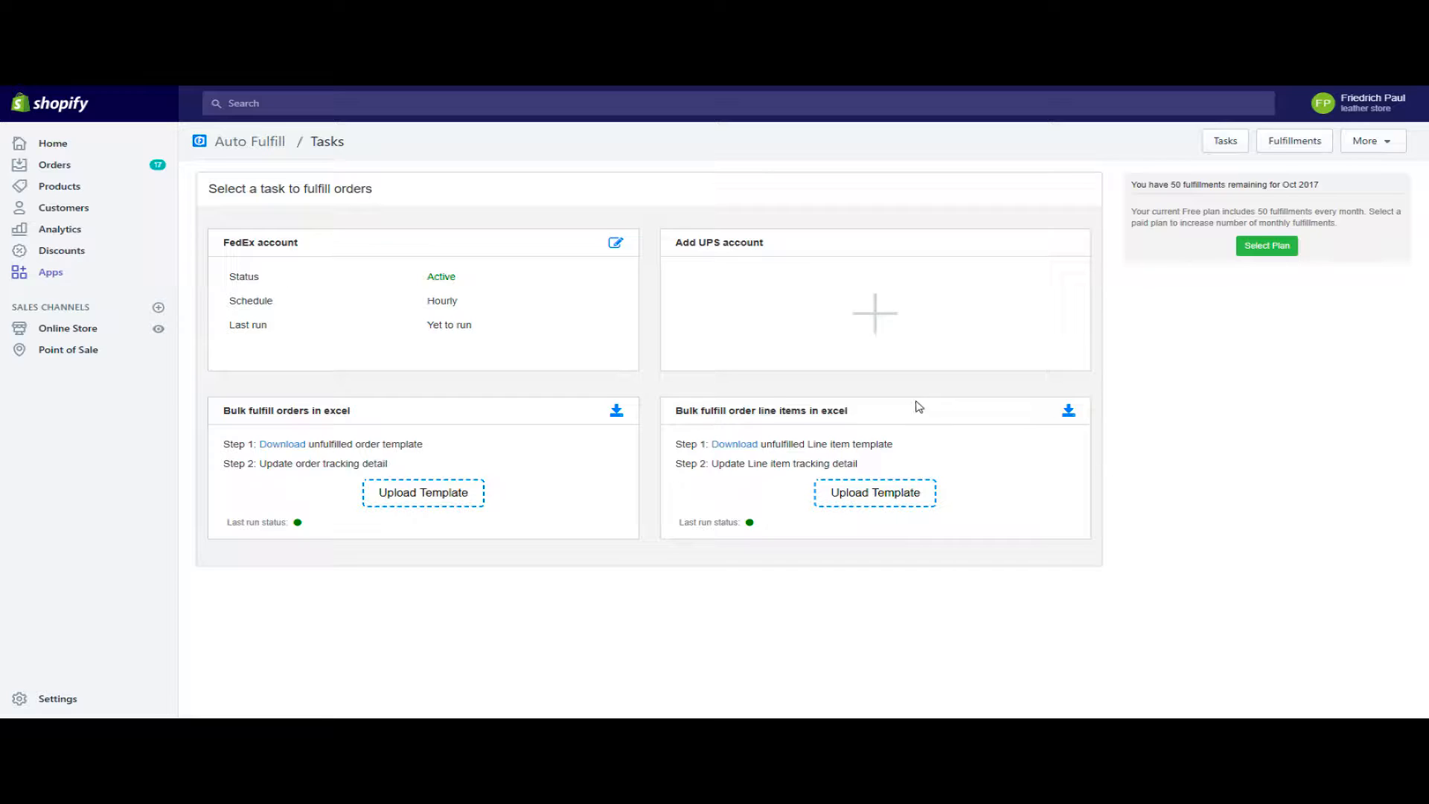
{"action": "mouse_move", "coordinate": [805, 641]}
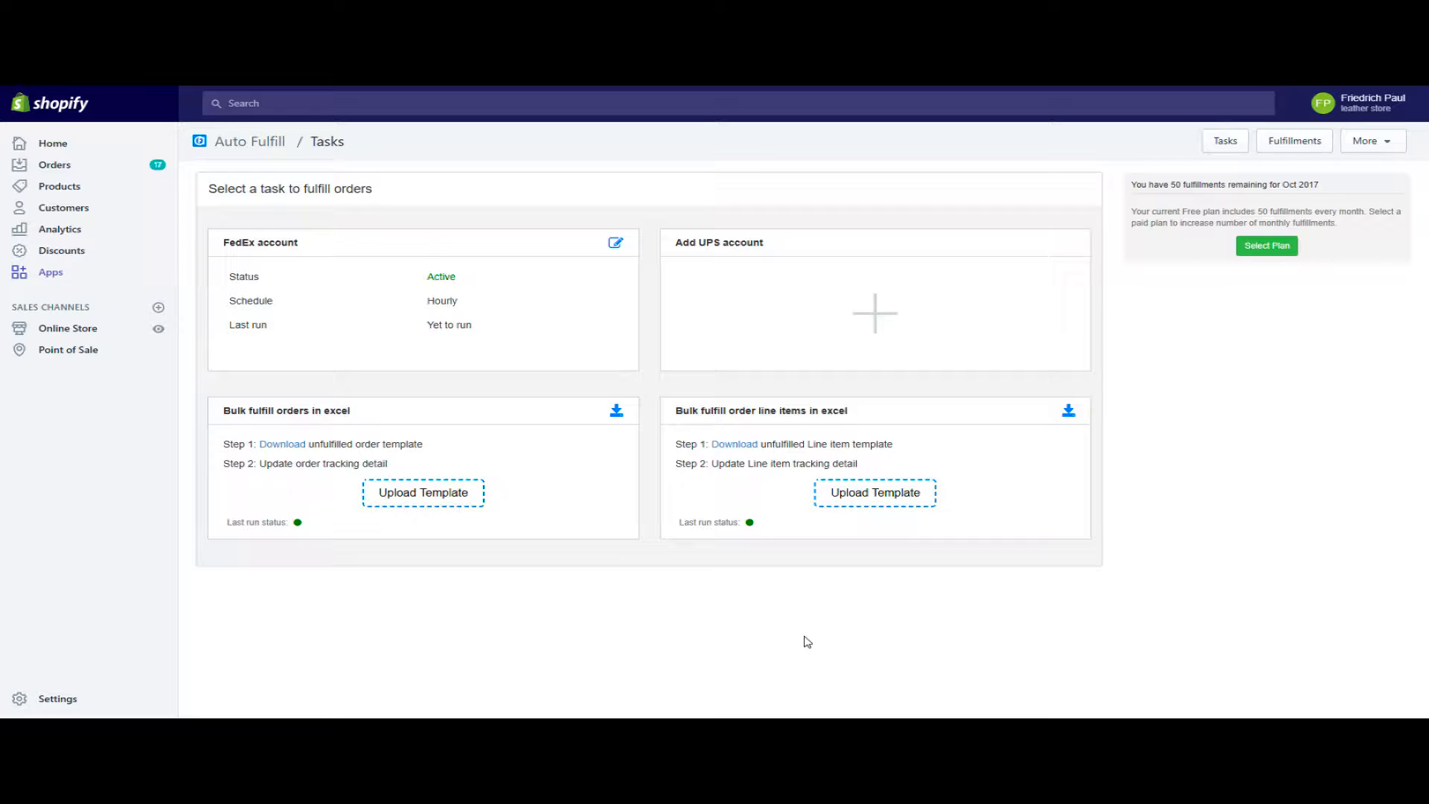
{"action": "mouse_move", "coordinate": [226, 392]}
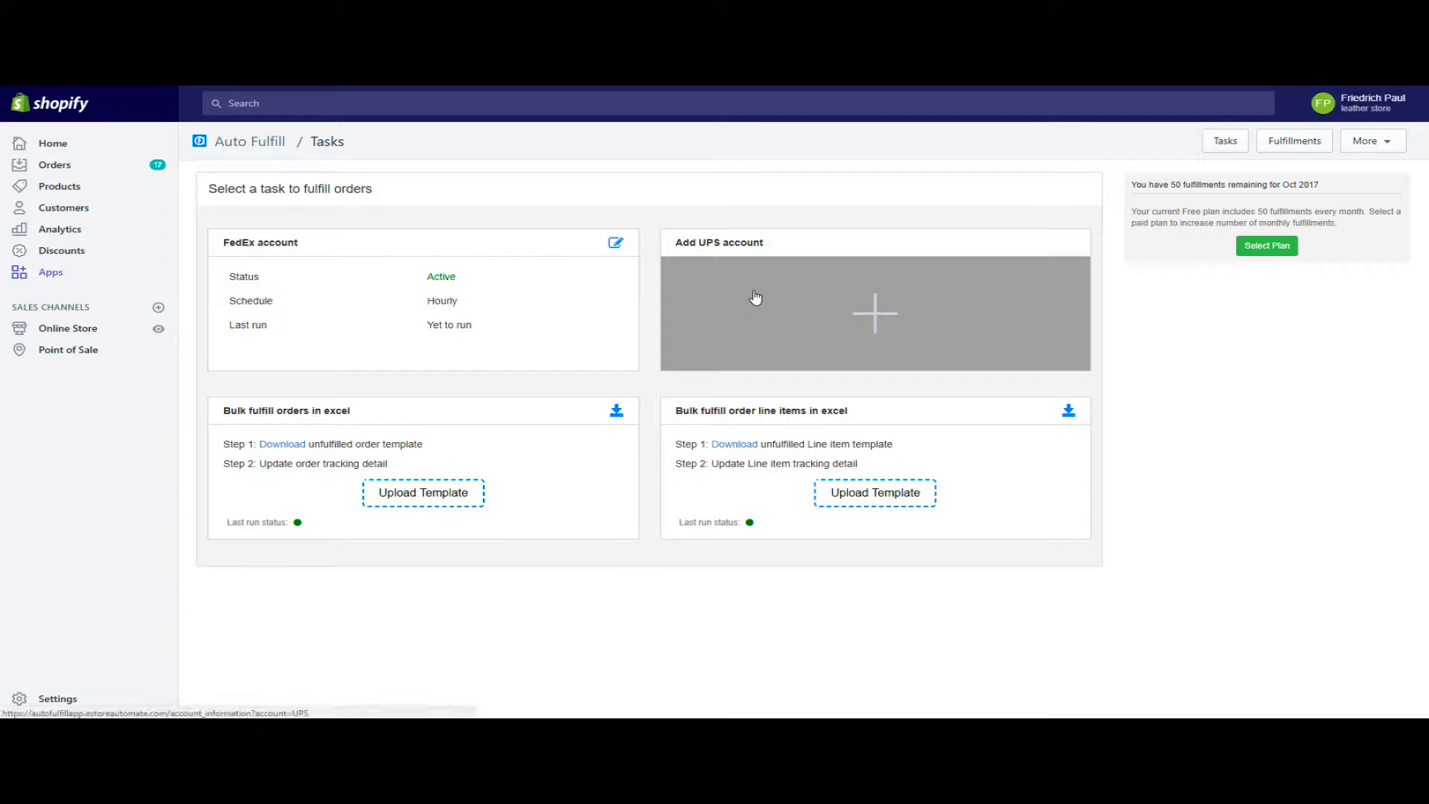
{"action": "mouse_move", "coordinate": [626, 326]}
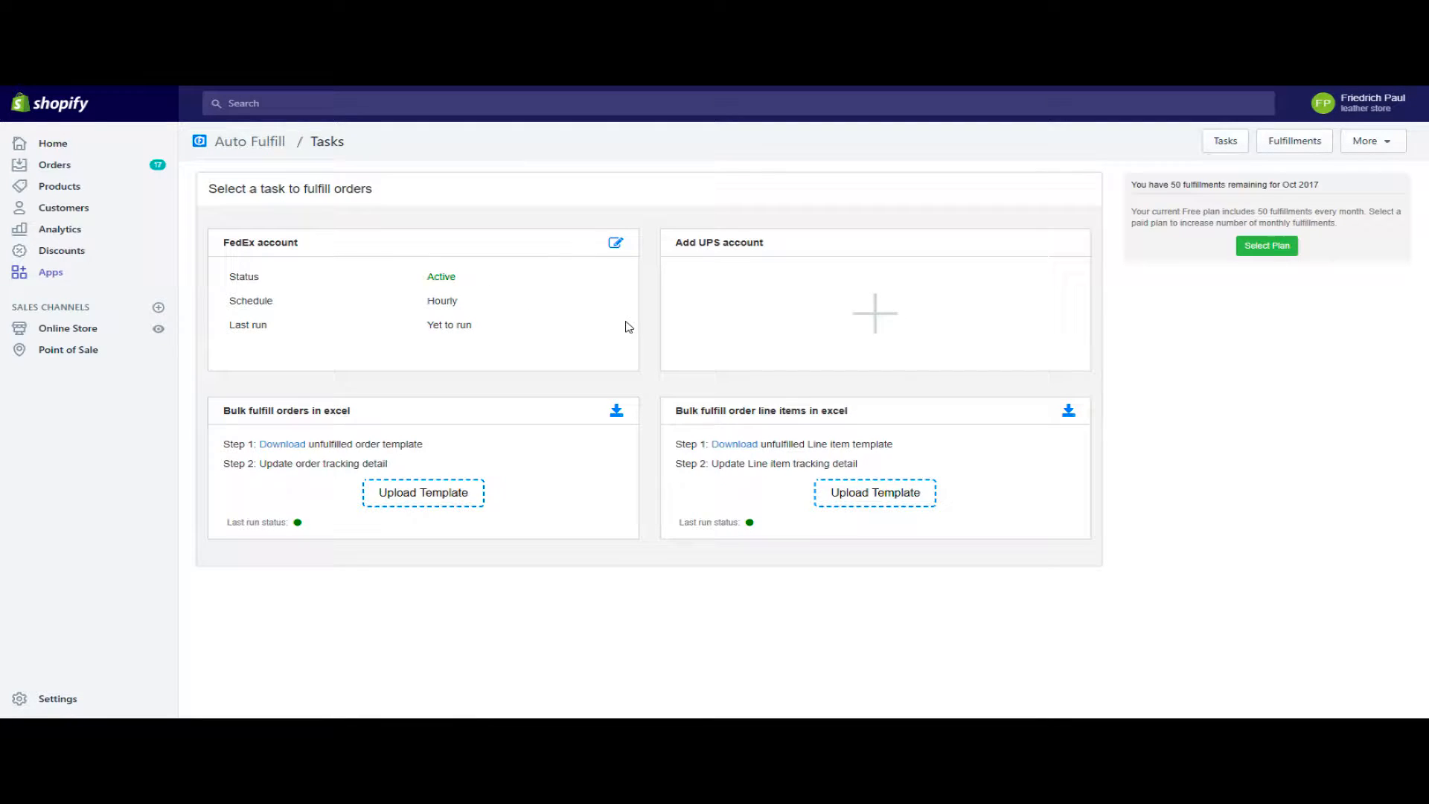
{"action": "mouse_move", "coordinate": [1198, 535]}
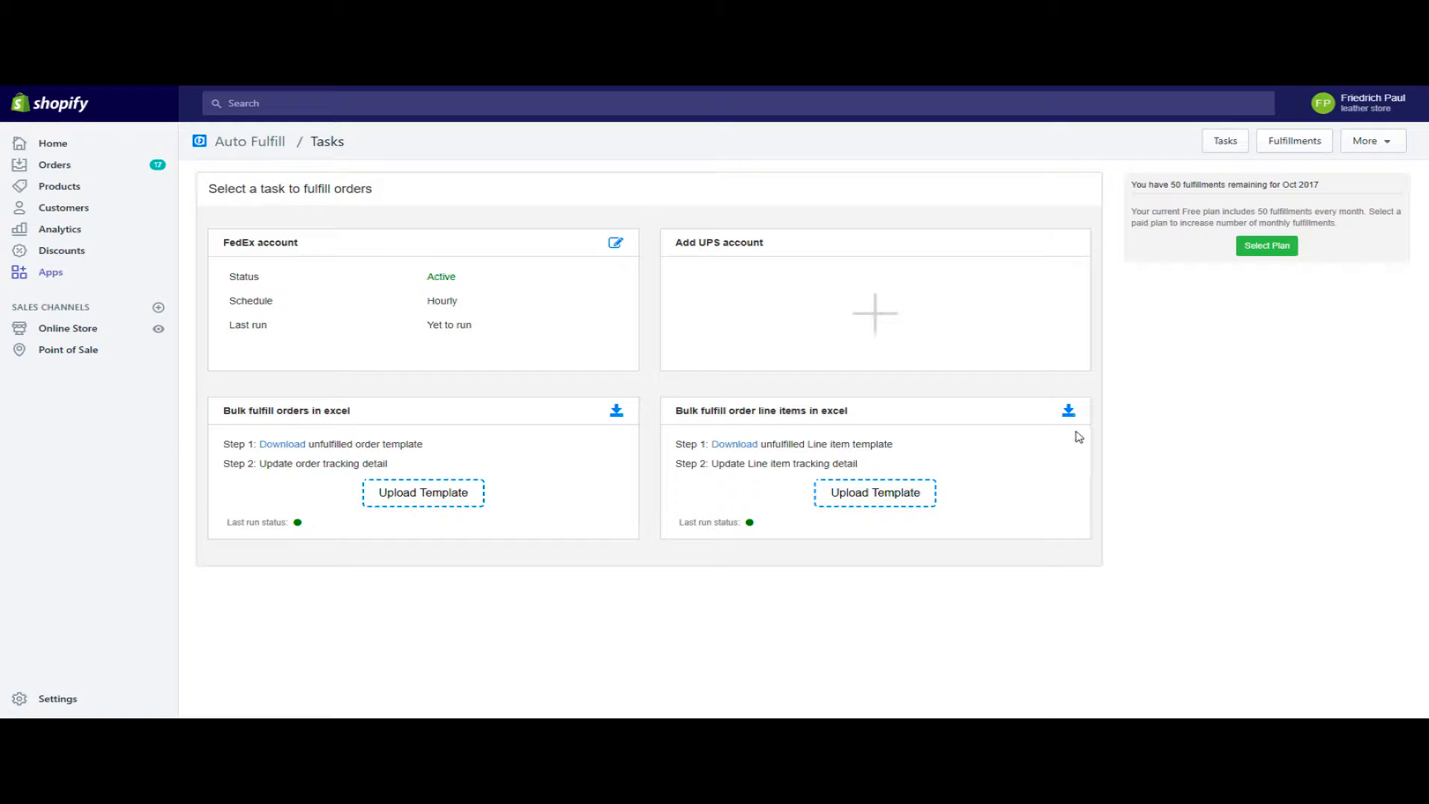
{"action": "mouse_move", "coordinate": [1096, 406]}
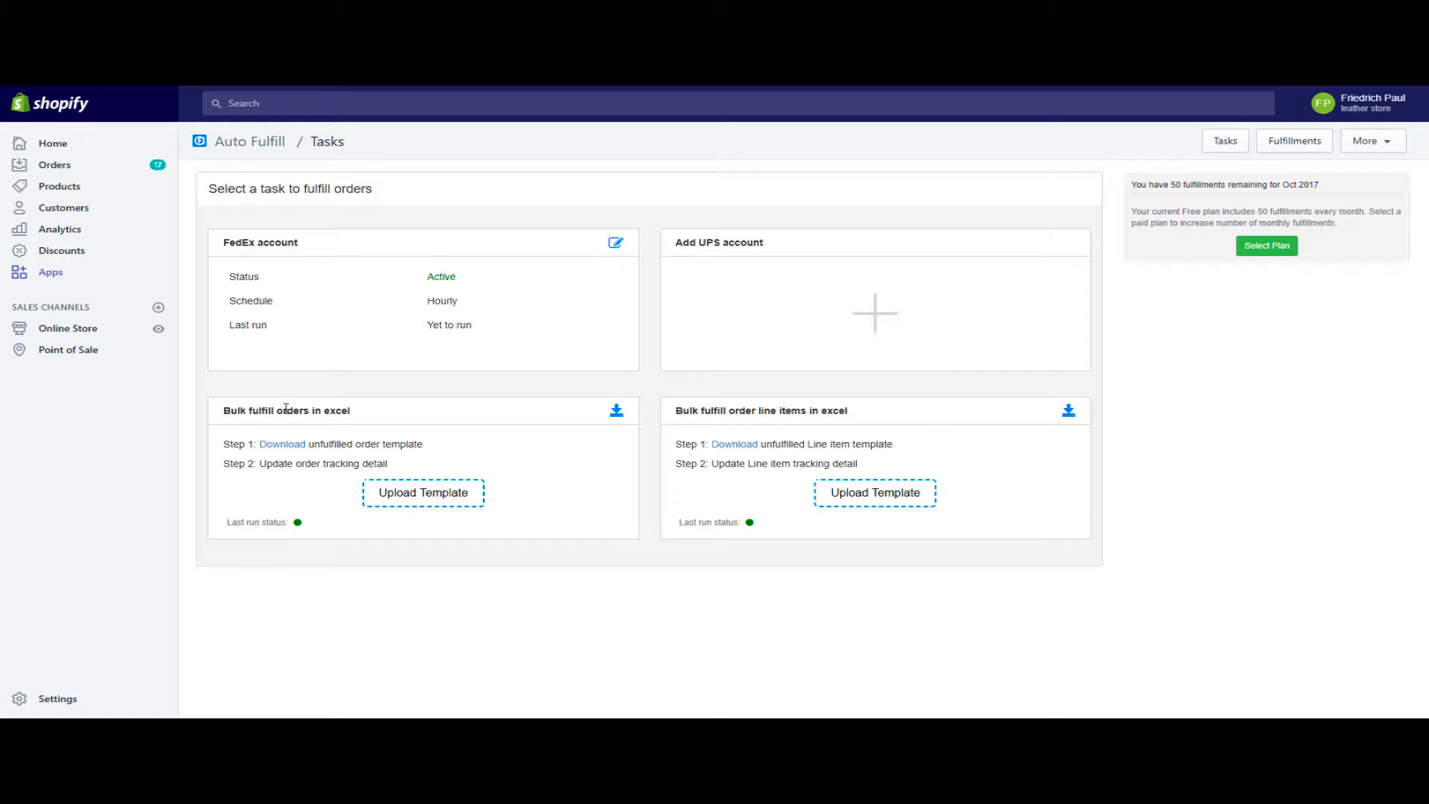
{"action": "mouse_move", "coordinate": [759, 413]}
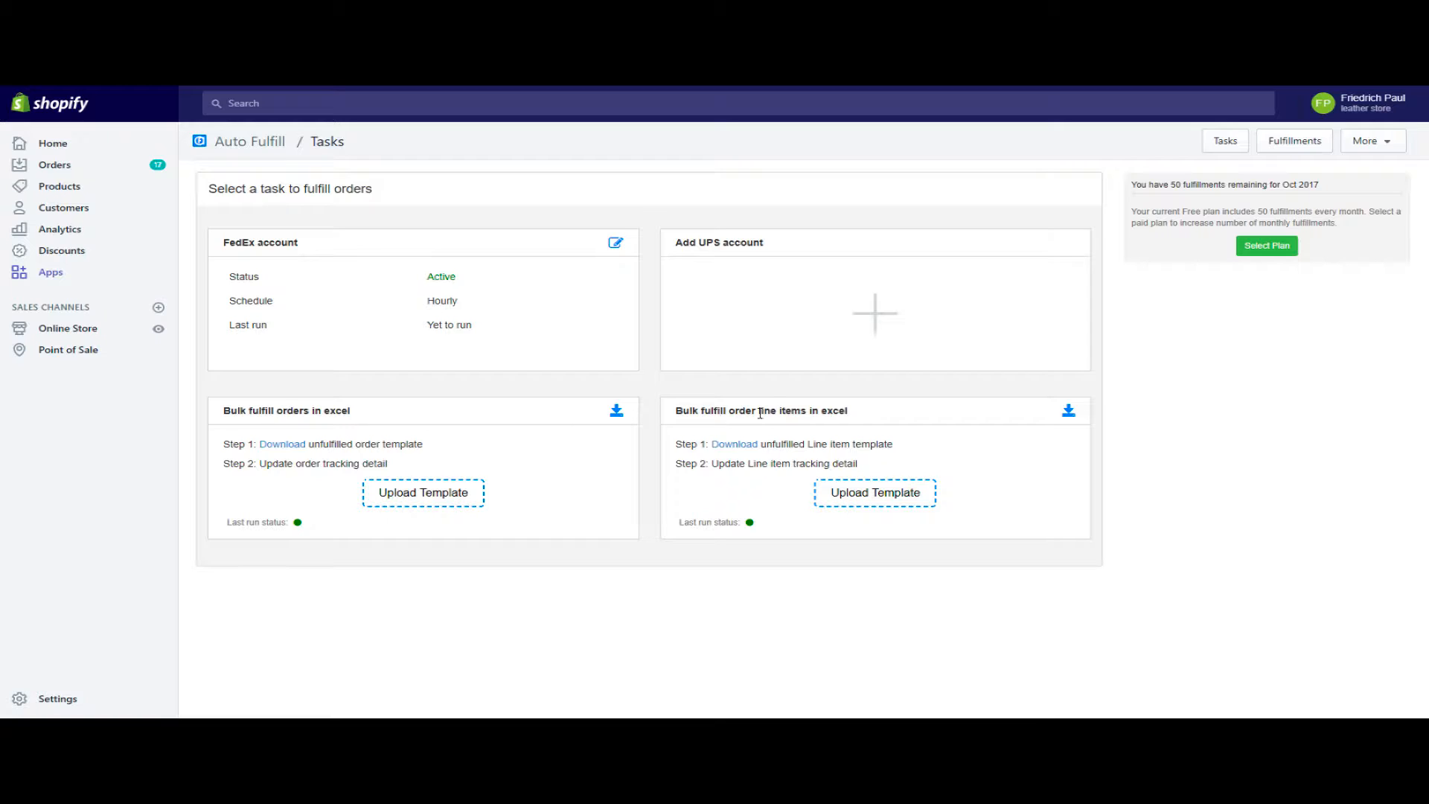
{"action": "mouse_move", "coordinate": [752, 411]}
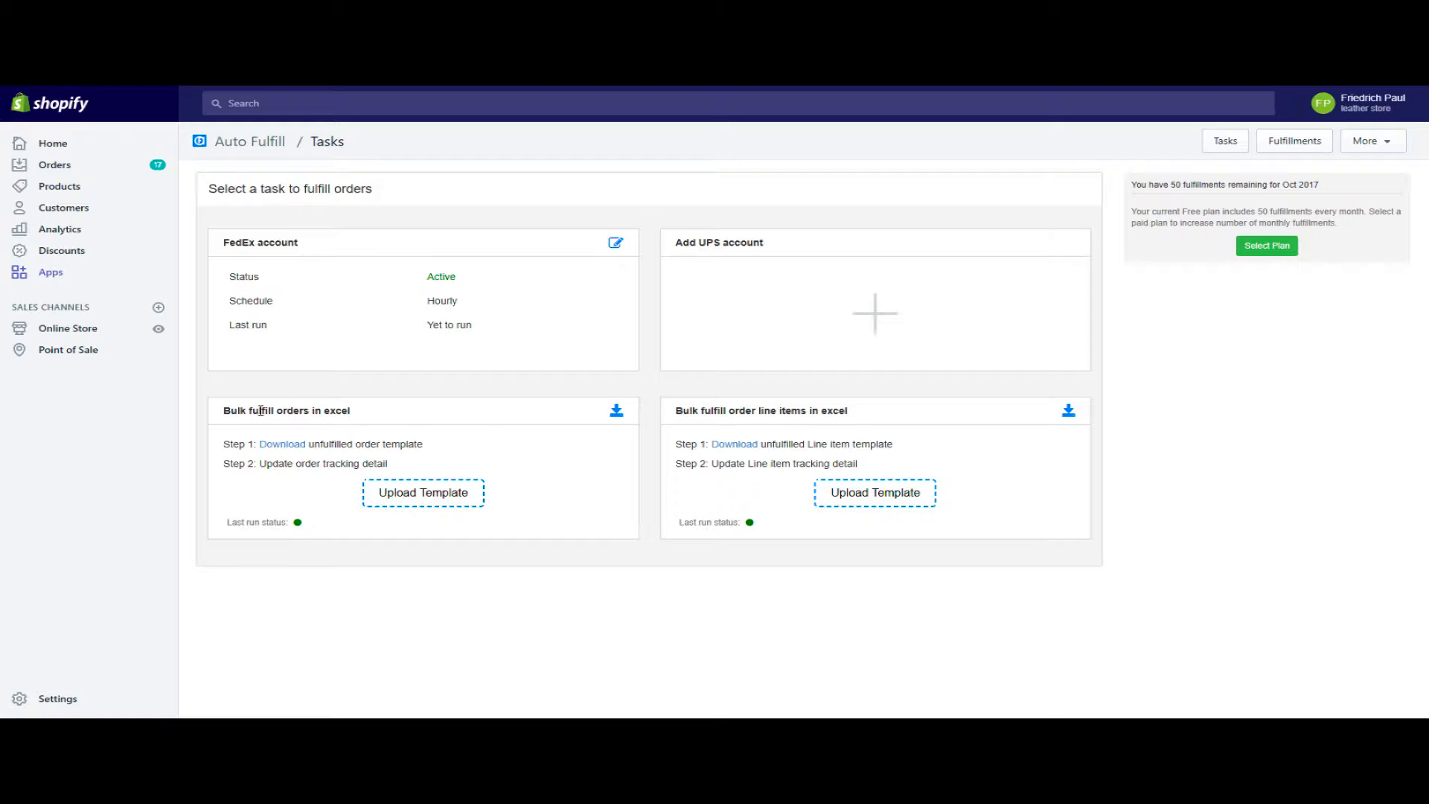
{"action": "mouse_move", "coordinate": [762, 410]}
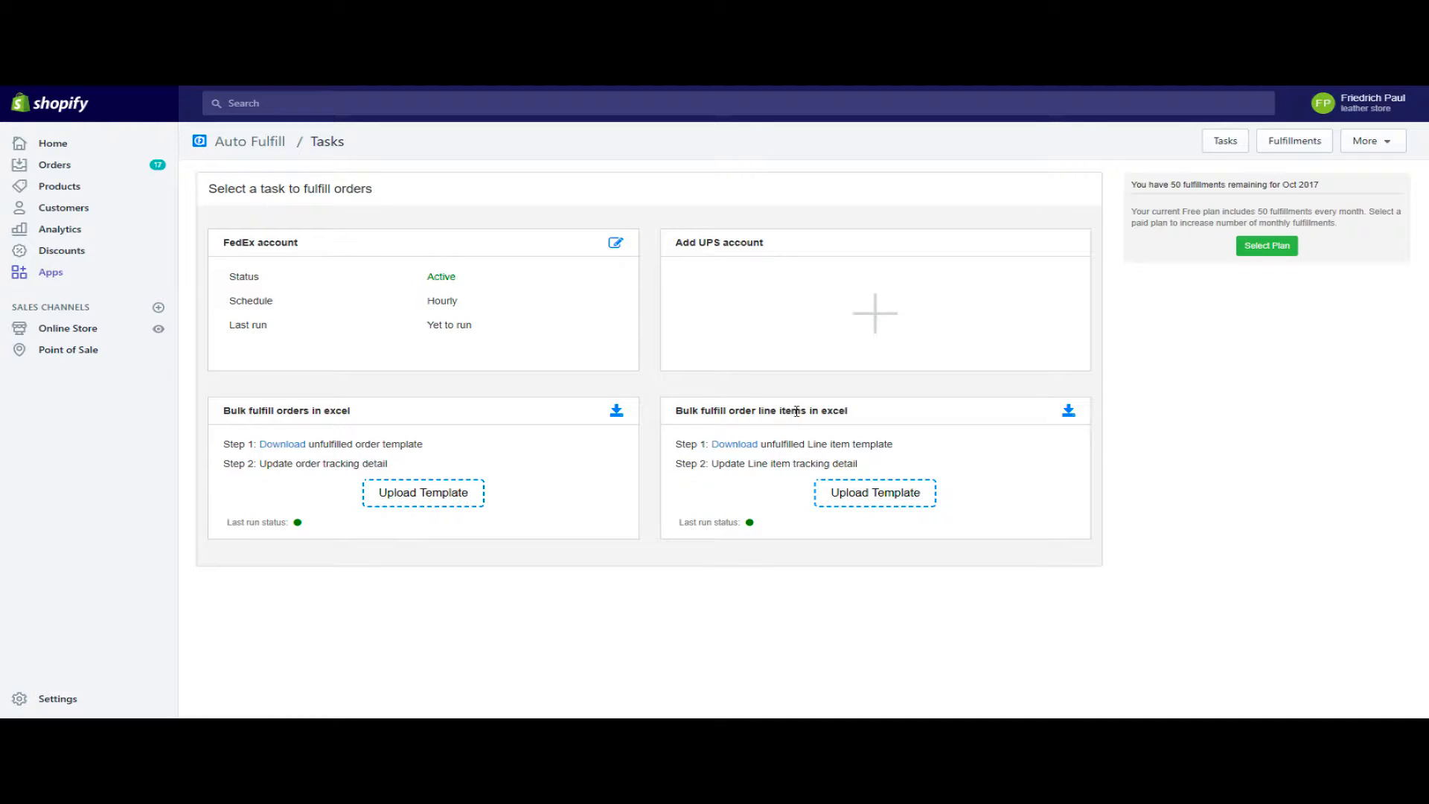
{"action": "mouse_move", "coordinate": [772, 438]}
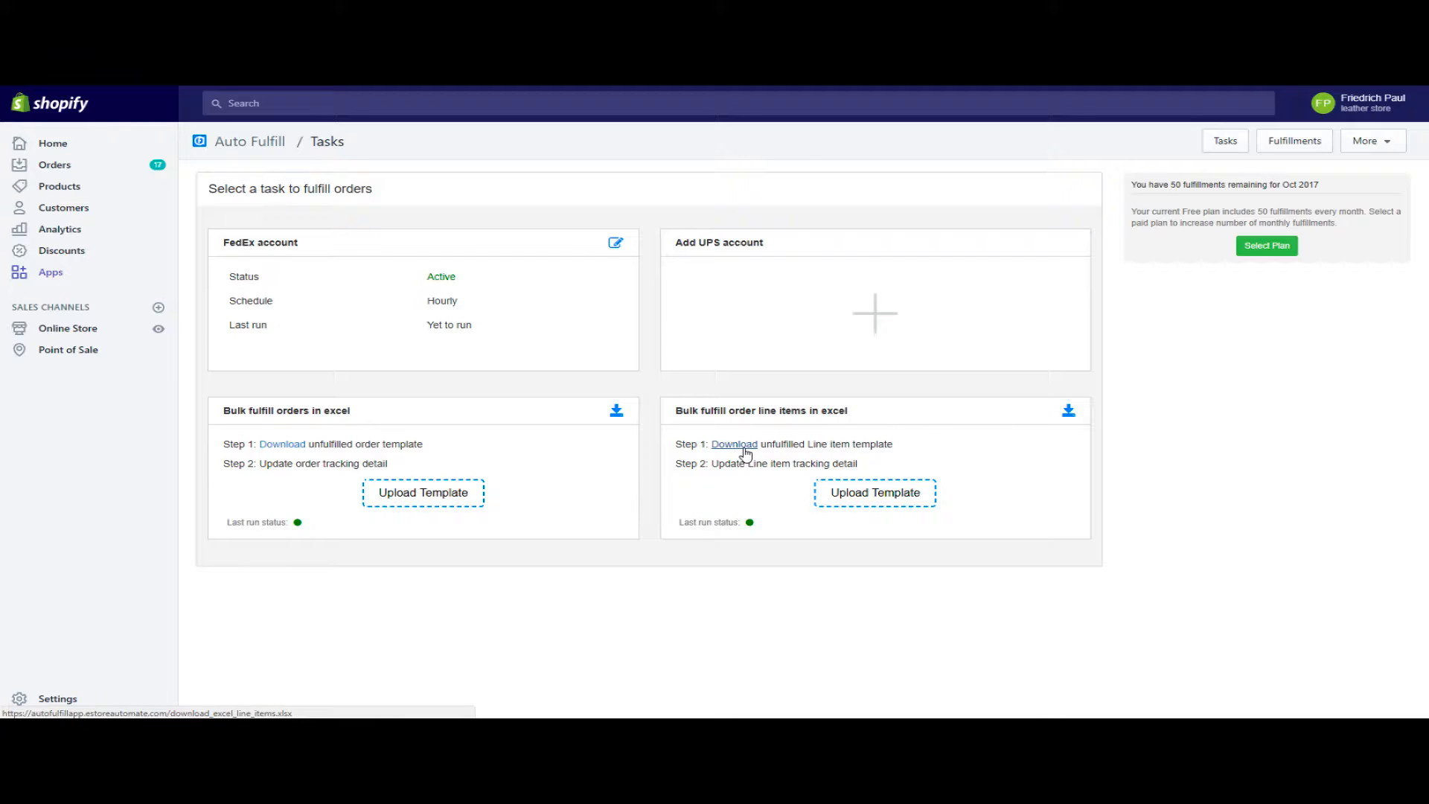
- Download the unfulfilled line item template and select download_excel_line_items in the Auto Fulfill folder
{"action": "left_click", "coordinate": [734, 444]}
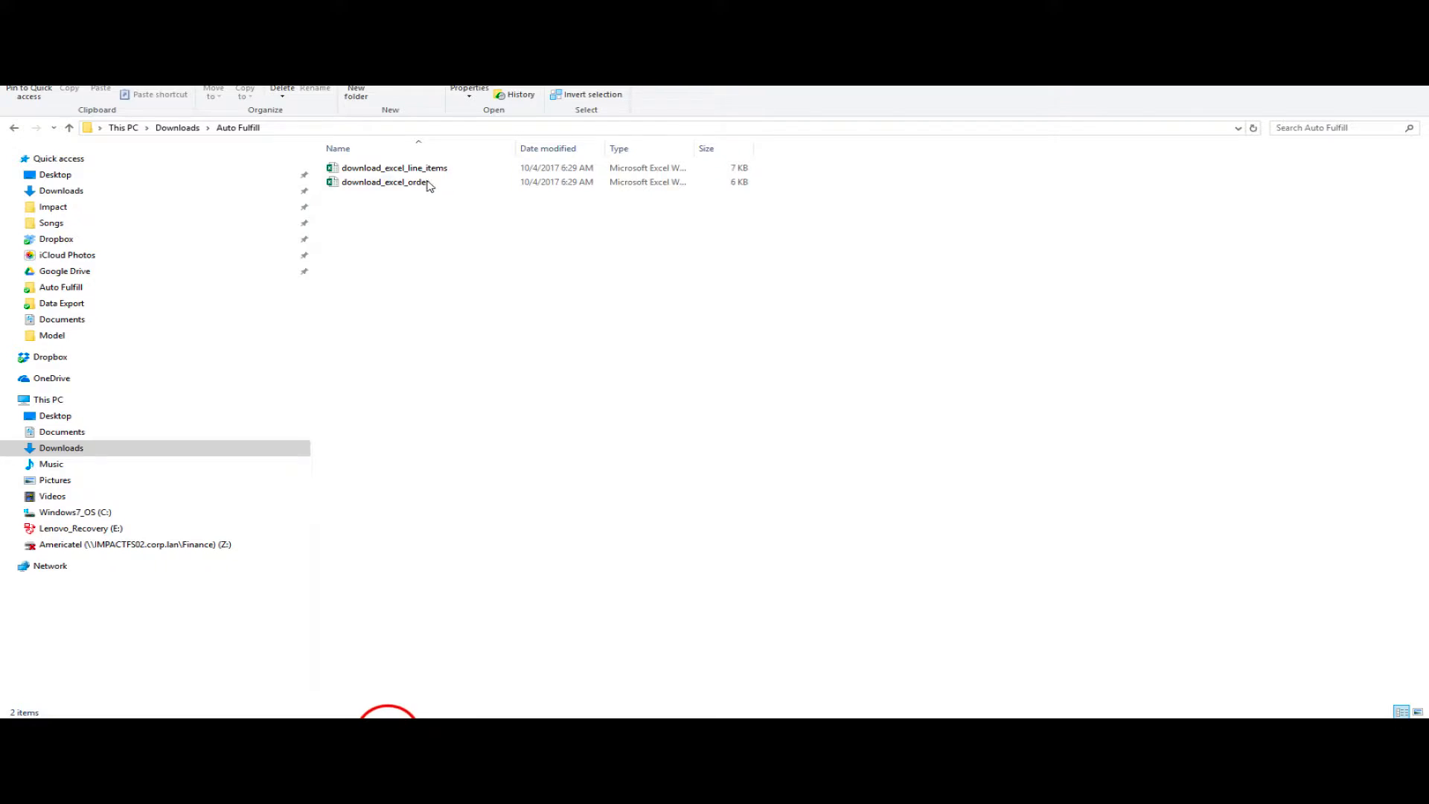
{"action": "left_click", "coordinate": [395, 168]}
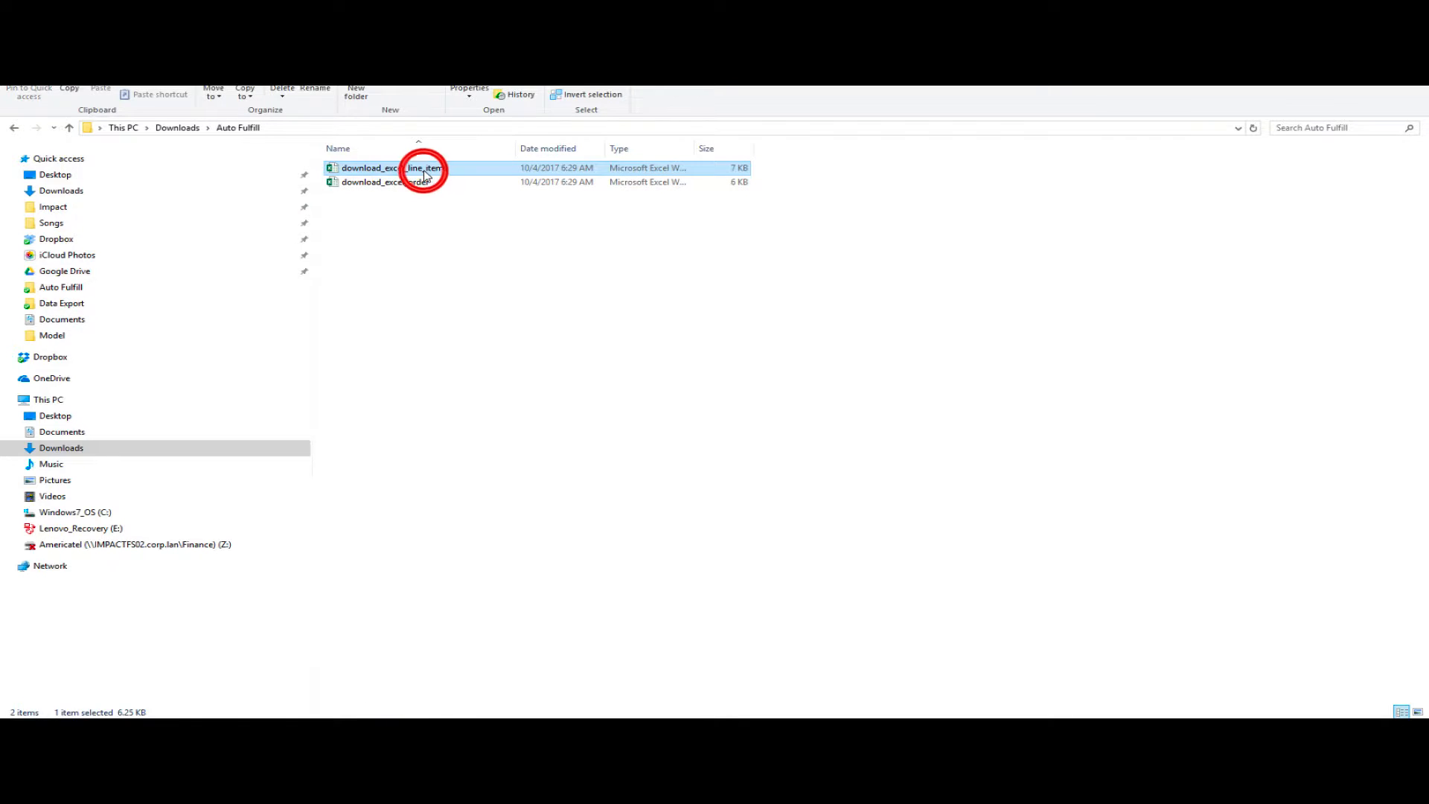
- Open the line items template in Excel and review the three #1023 order rows
{"action": "double_click", "coordinate": [394, 167]}
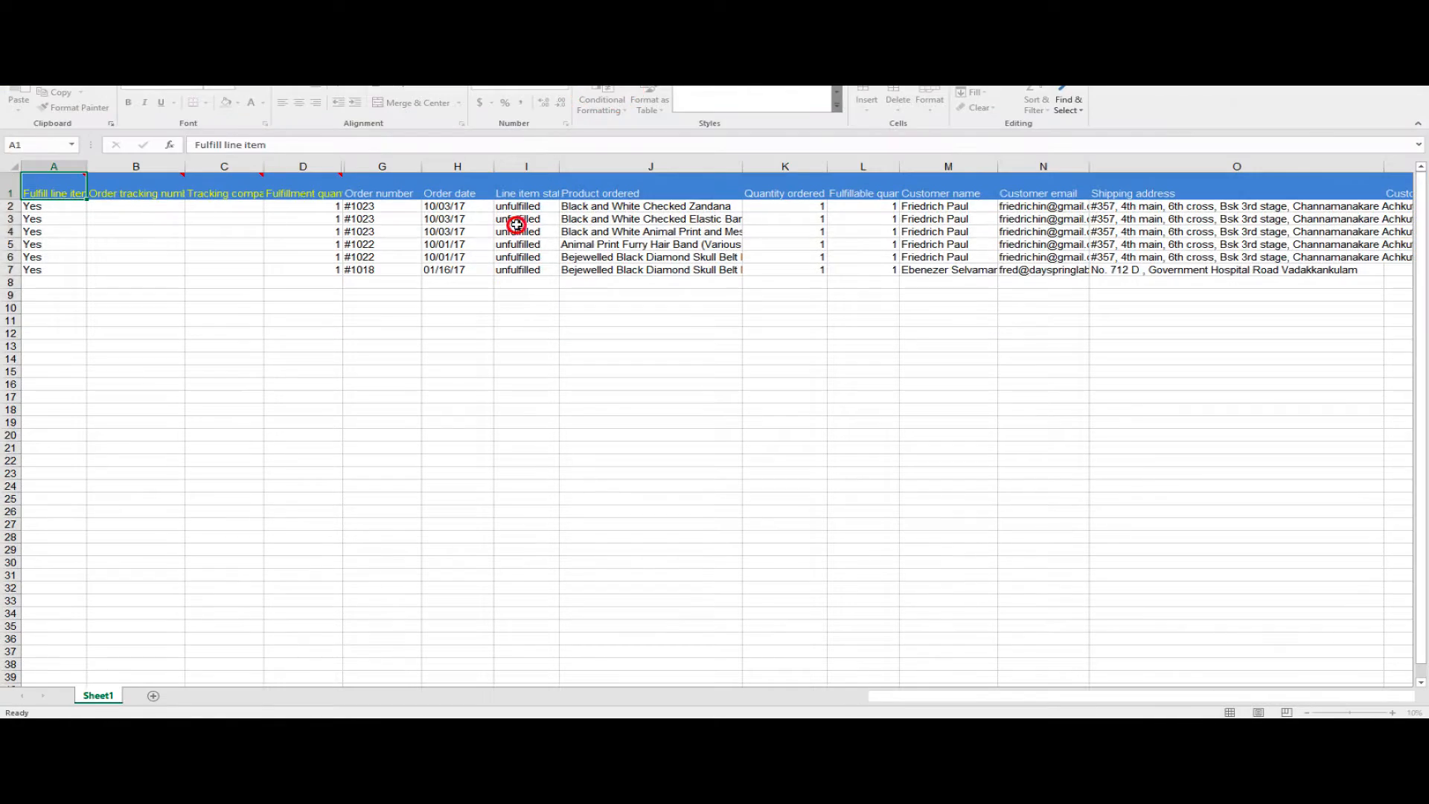
{"action": "left_click", "coordinate": [524, 206]}
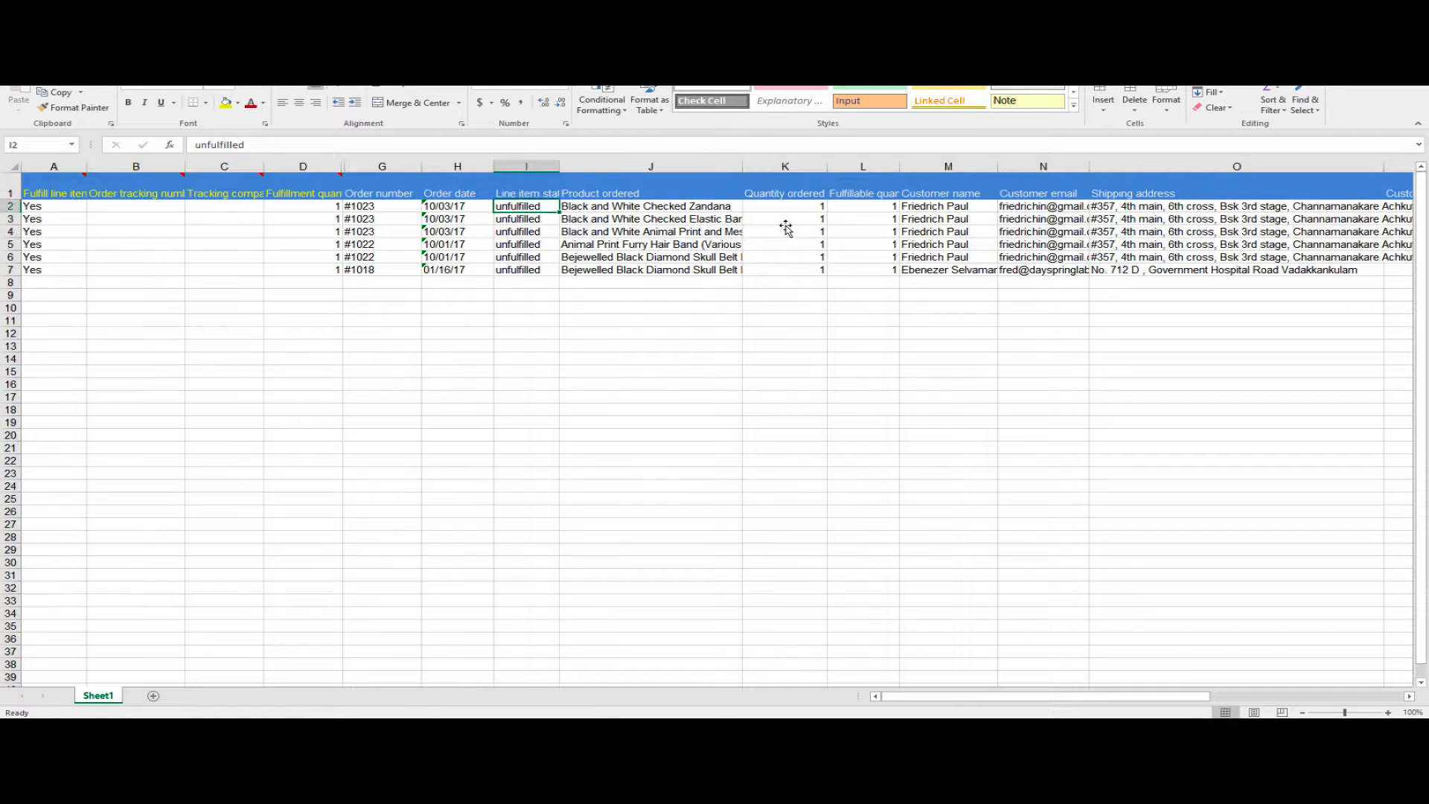
{"action": "left_click", "coordinate": [526, 268]}
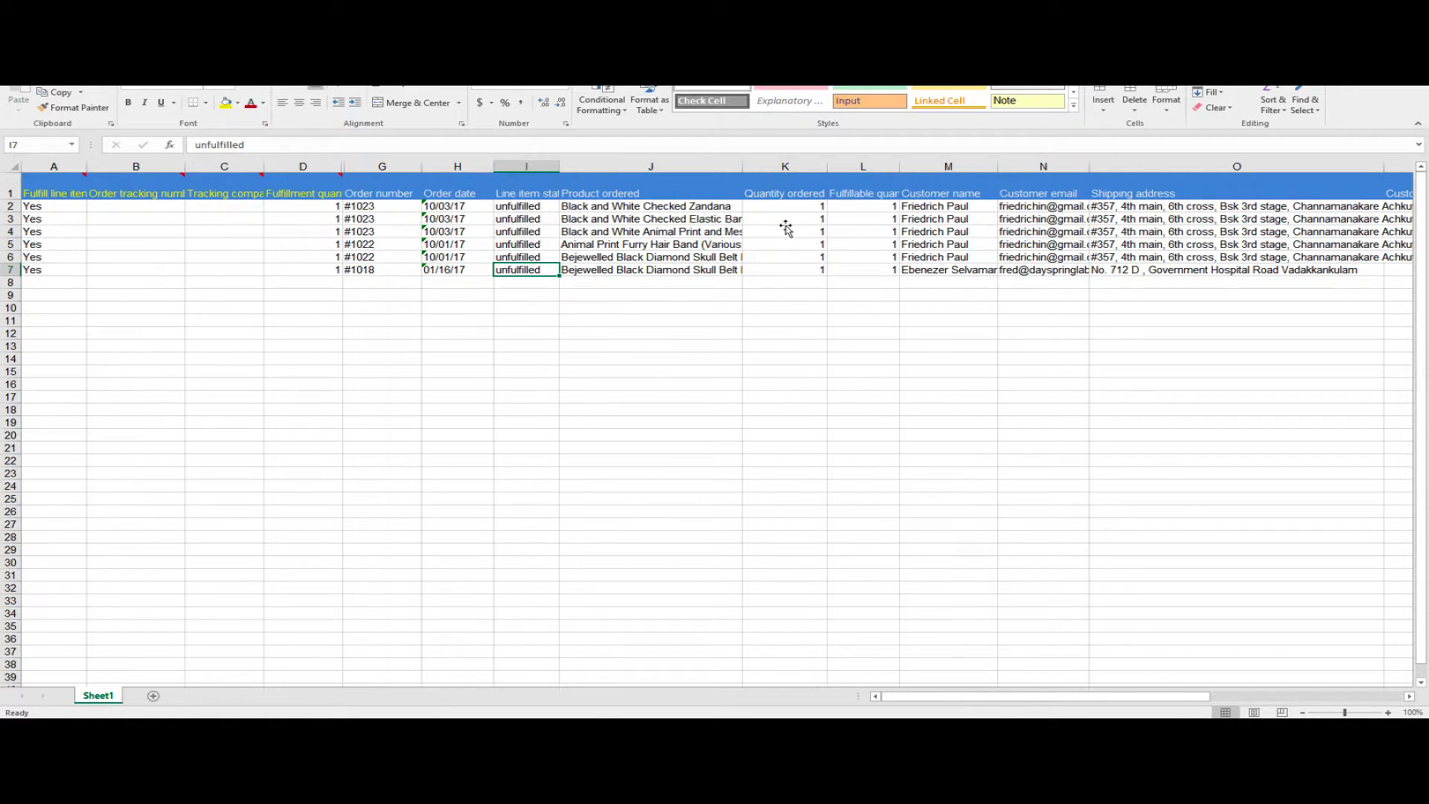
{"action": "left_click", "coordinate": [456, 206]}
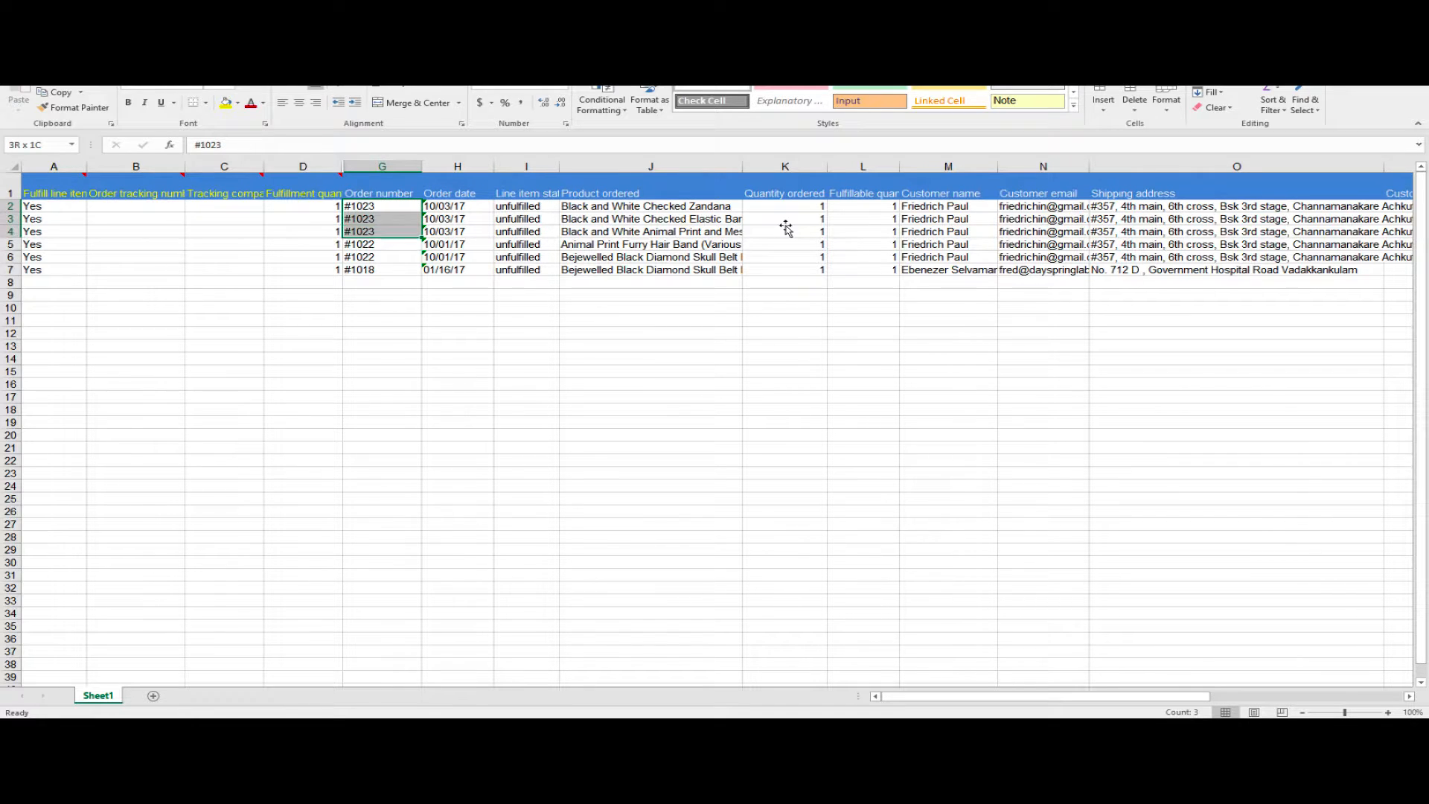
{"action": "left_click", "coordinate": [382, 218]}
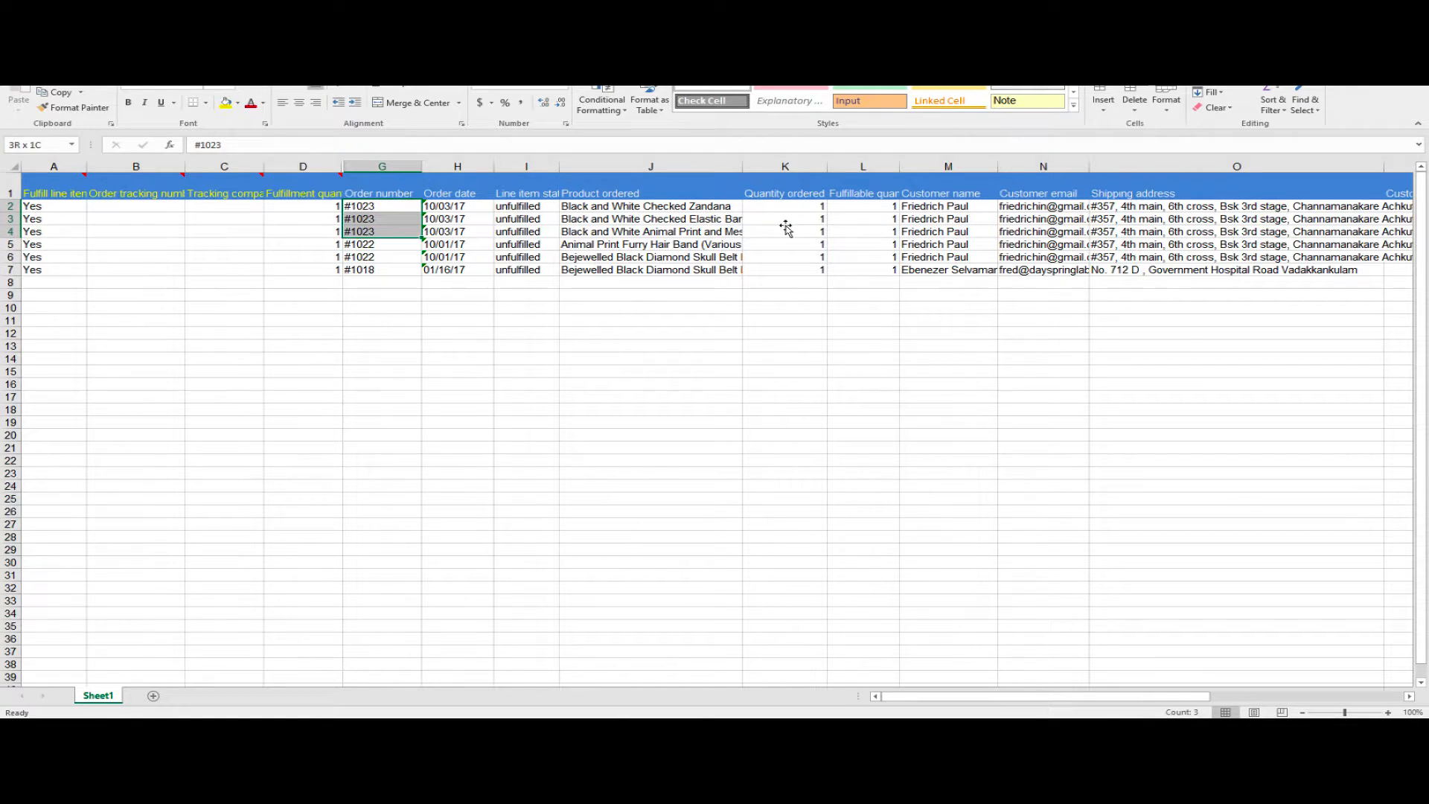
- Enter tracking numbers 12345 and 6789 for two #1023 items, save, and start uploading
{"action": "left_click", "coordinate": [134, 206]}
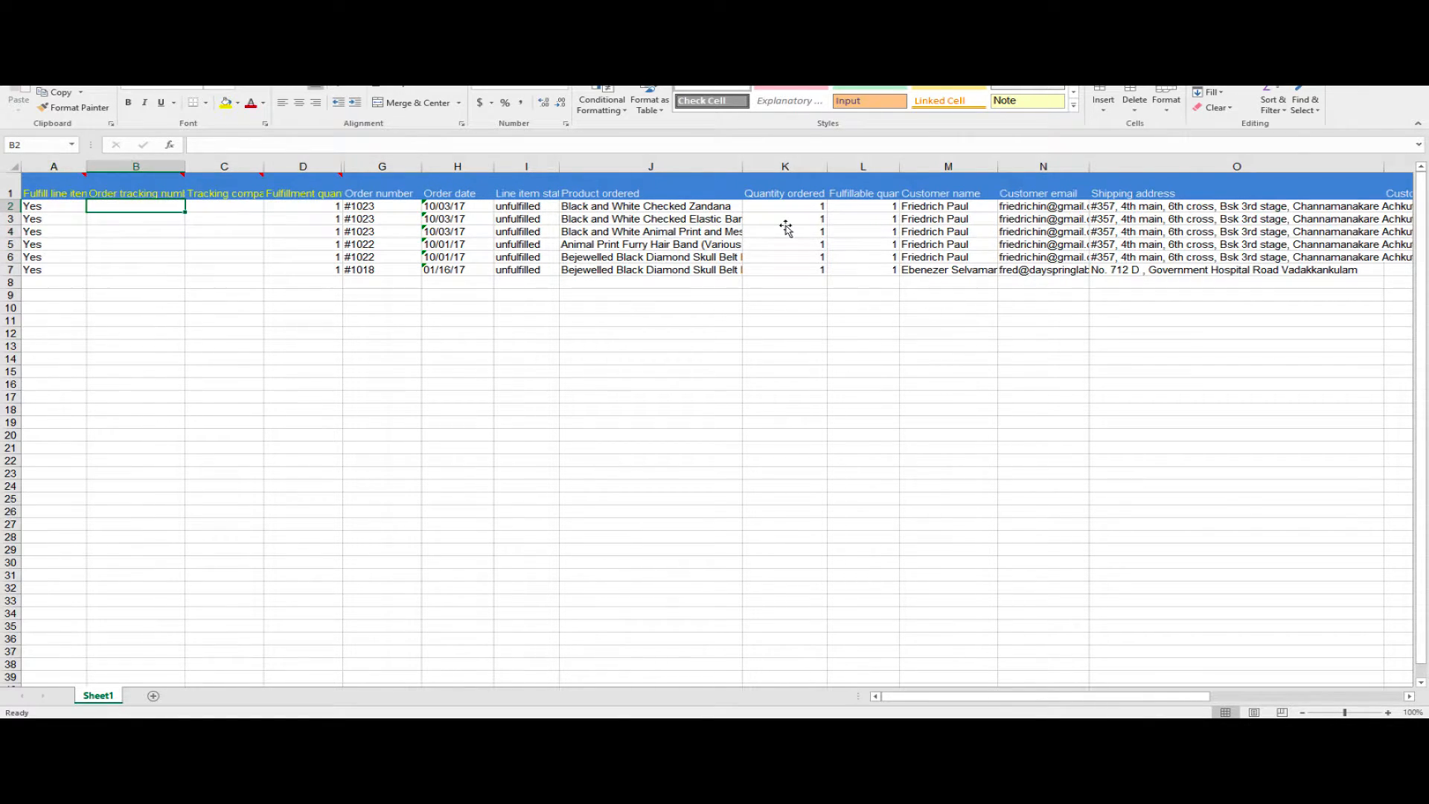
{"action": "type", "text": "1234"}
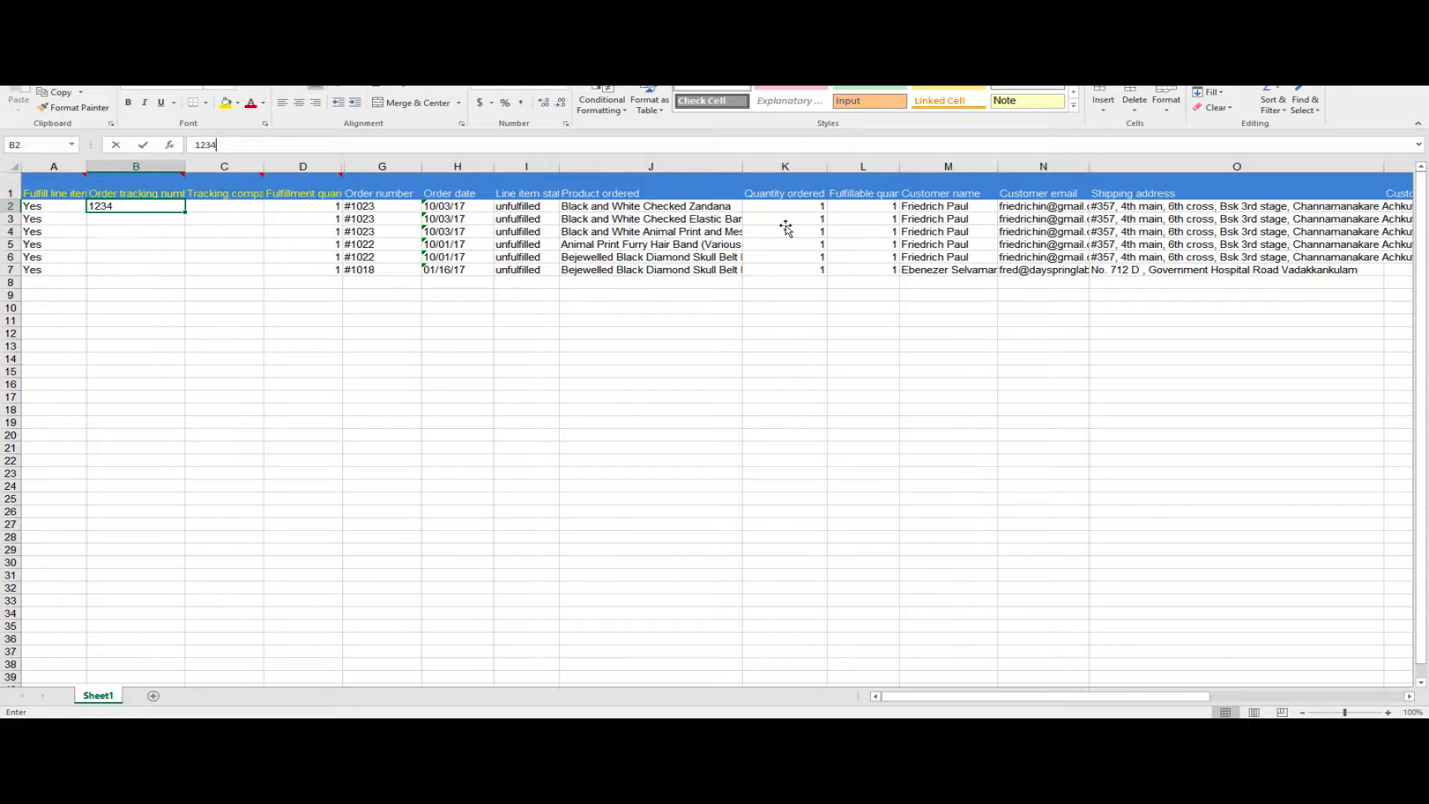
{"action": "type", "text": "5"}
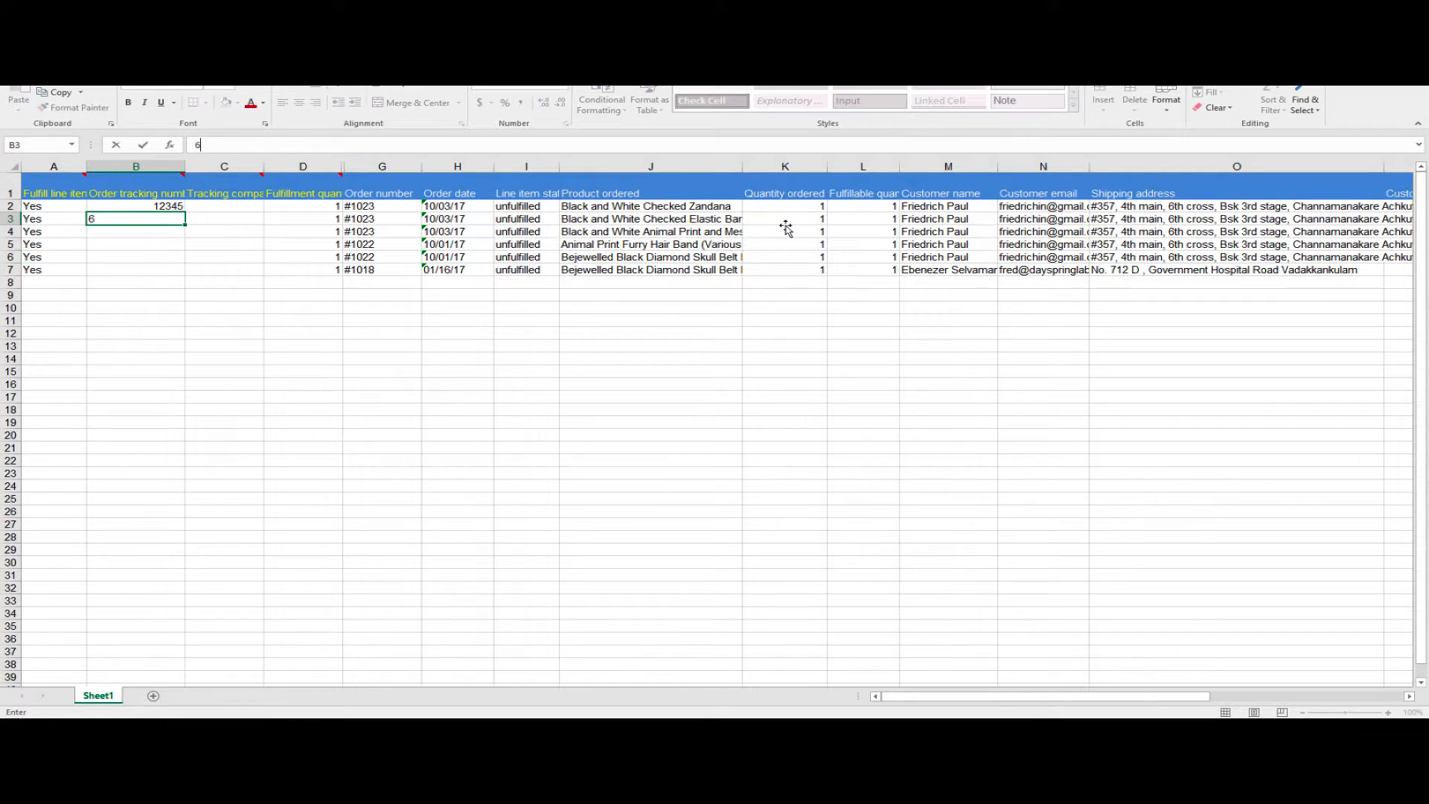
{"action": "type", "text": "789"}
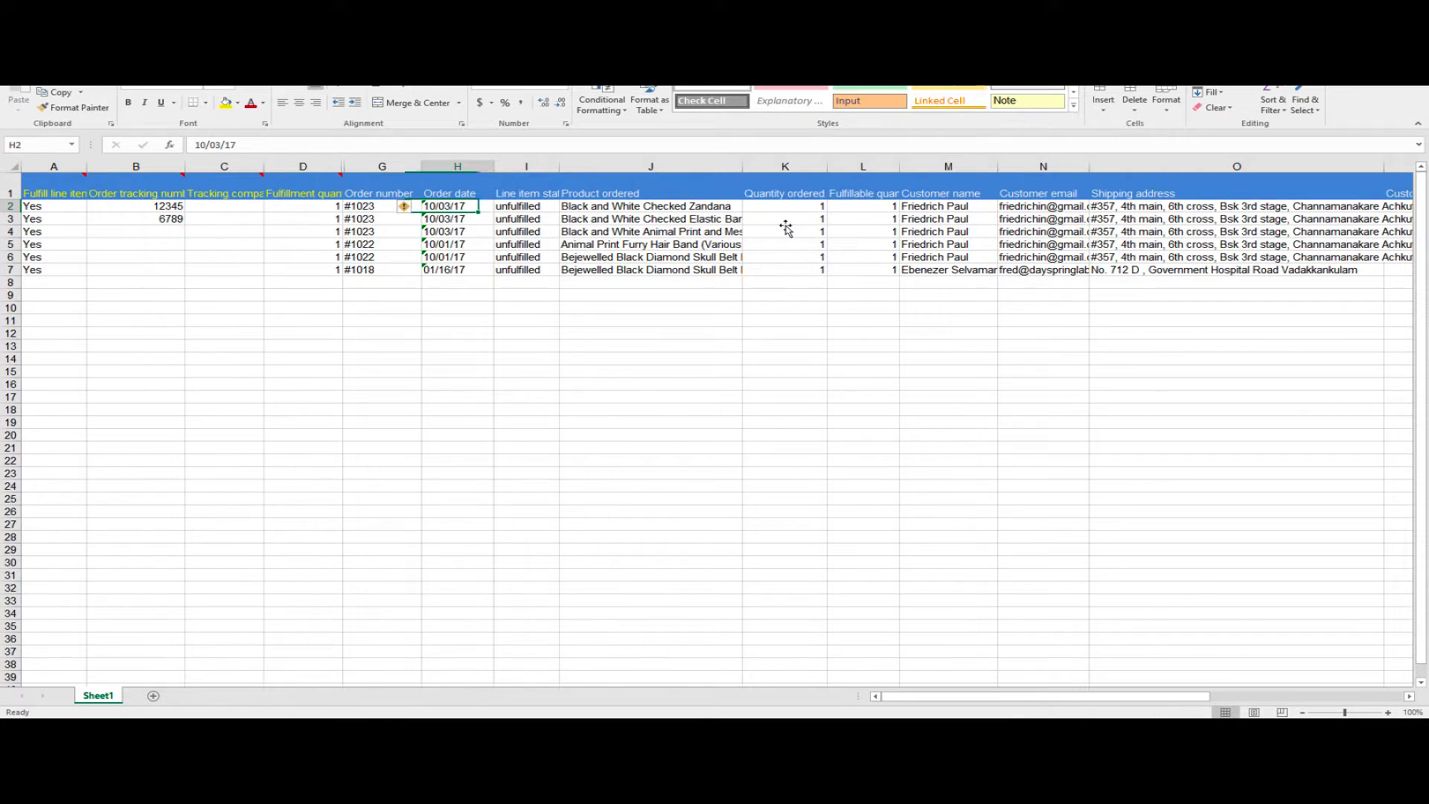
{"action": "left_click", "coordinate": [135, 205]}
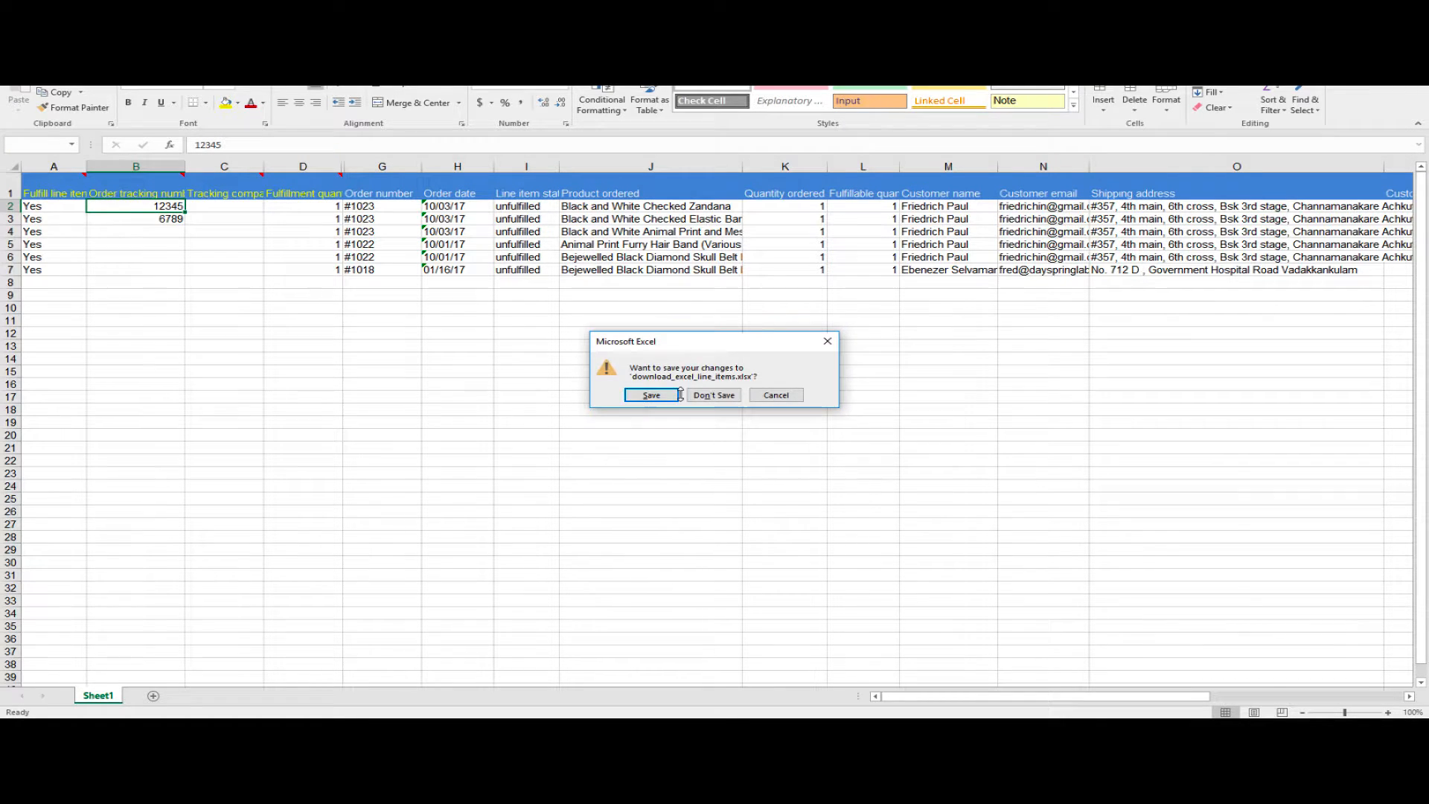
{"action": "left_click", "coordinate": [713, 394]}
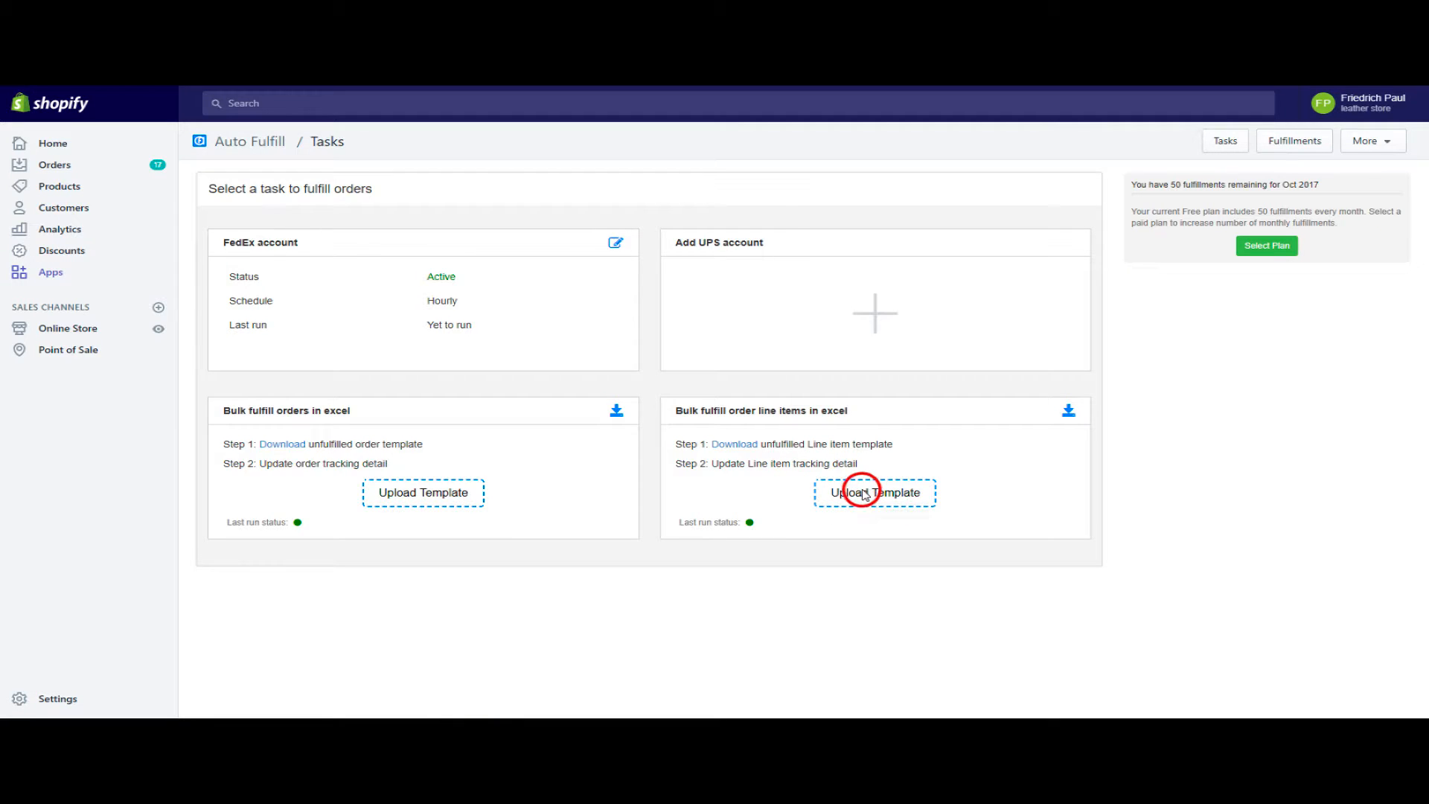
{"action": "left_click", "coordinate": [874, 492]}
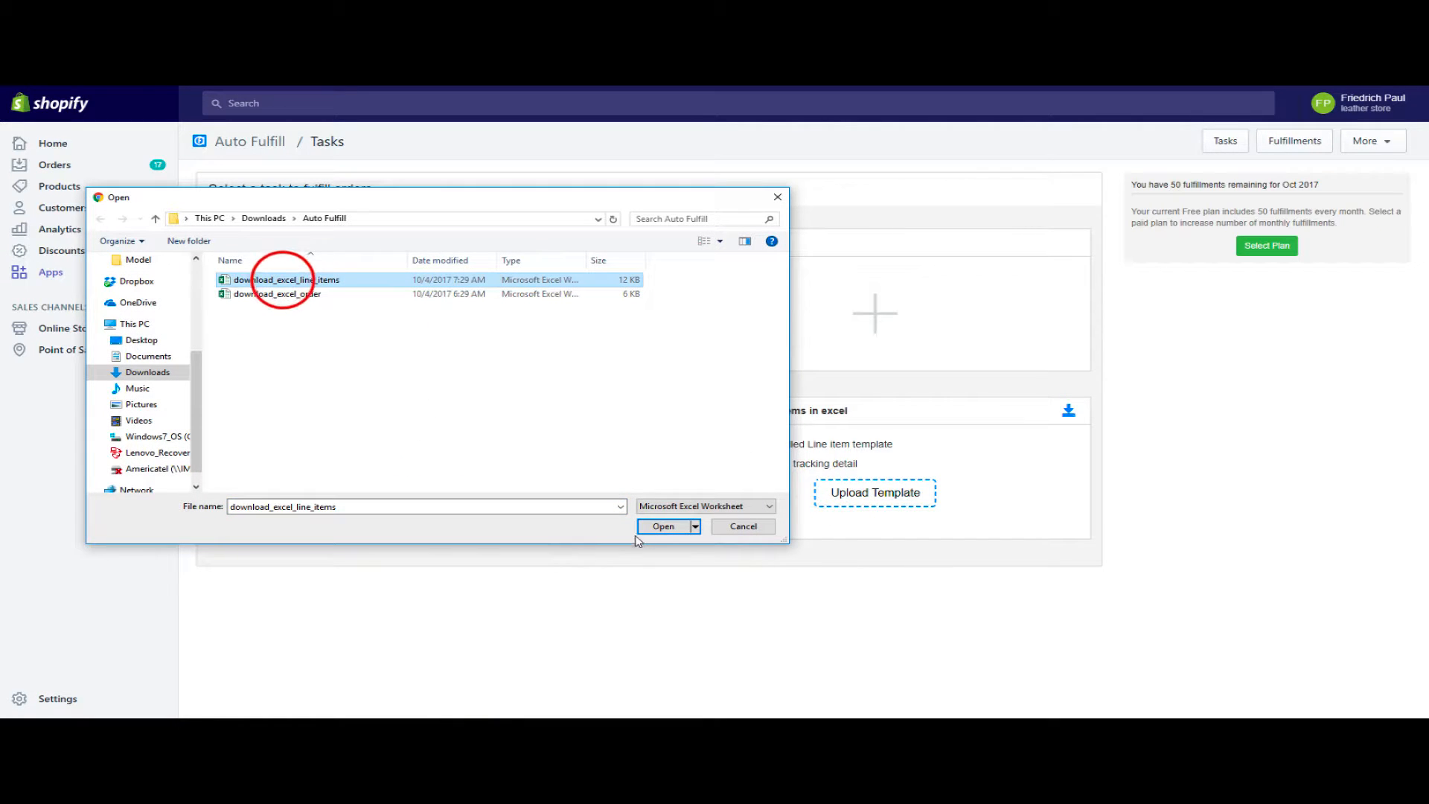
- Upload the edited line-items file and fulfill the listed line items
{"action": "left_click", "coordinate": [663, 526]}
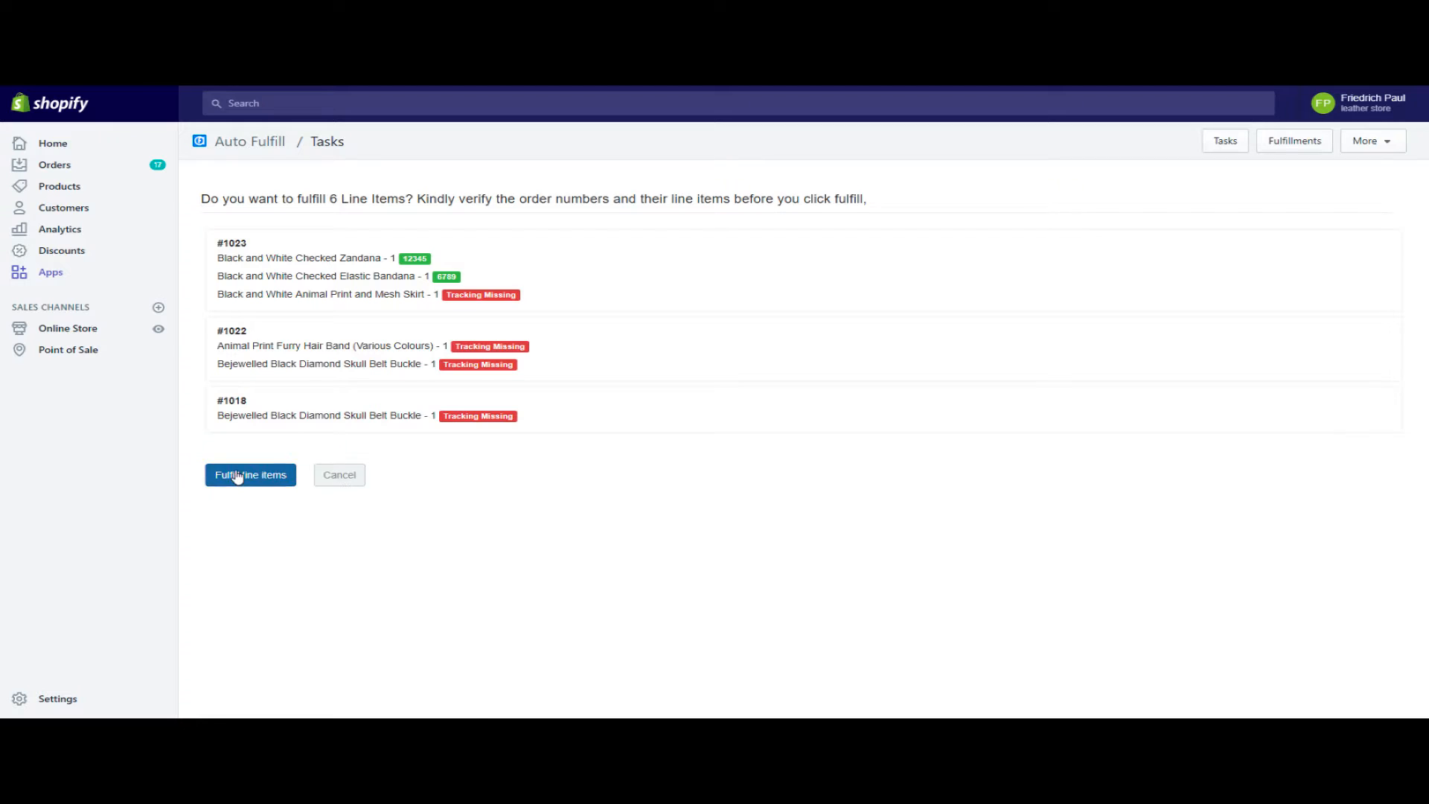
{"action": "left_click", "coordinate": [250, 474]}
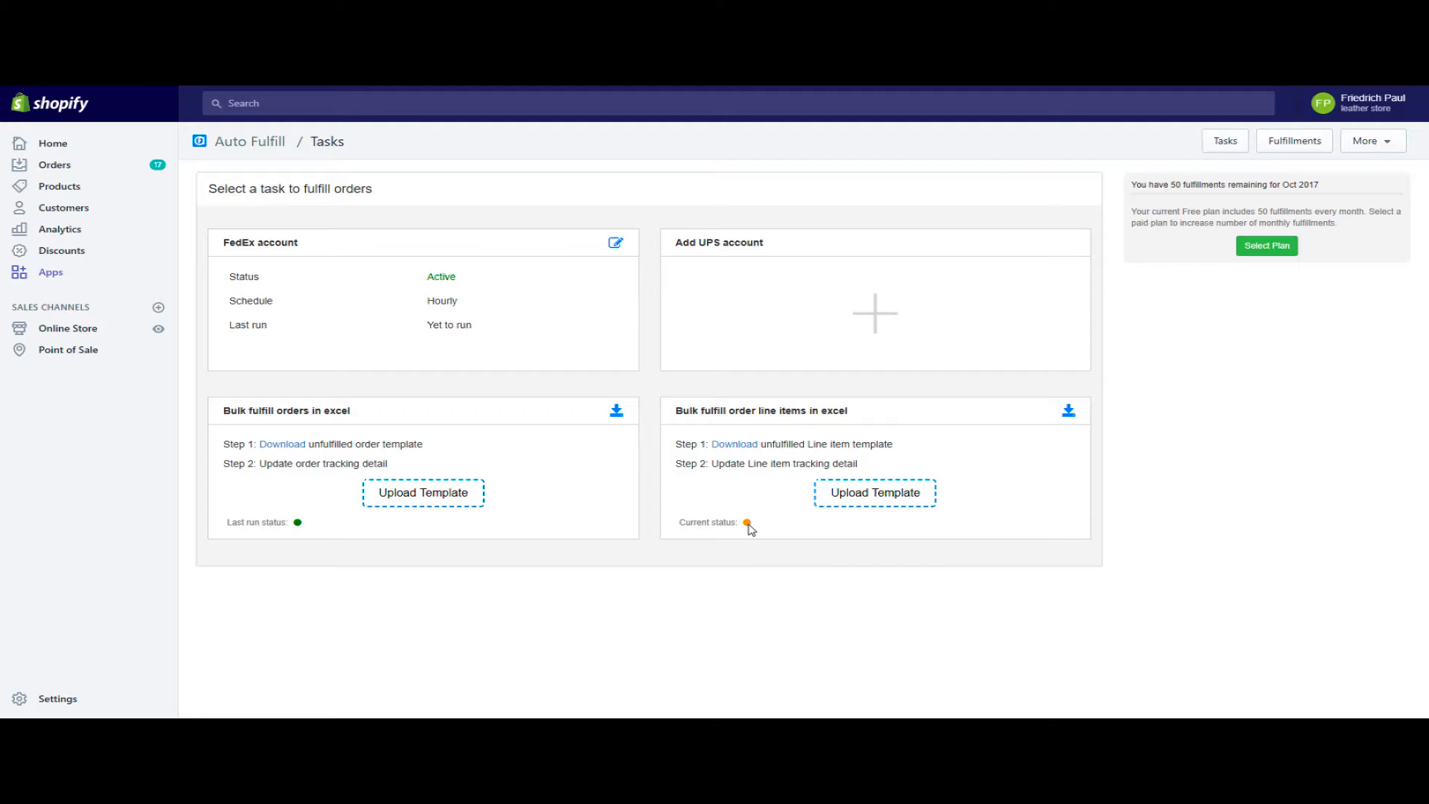
{"action": "mouse_move", "coordinate": [763, 536]}
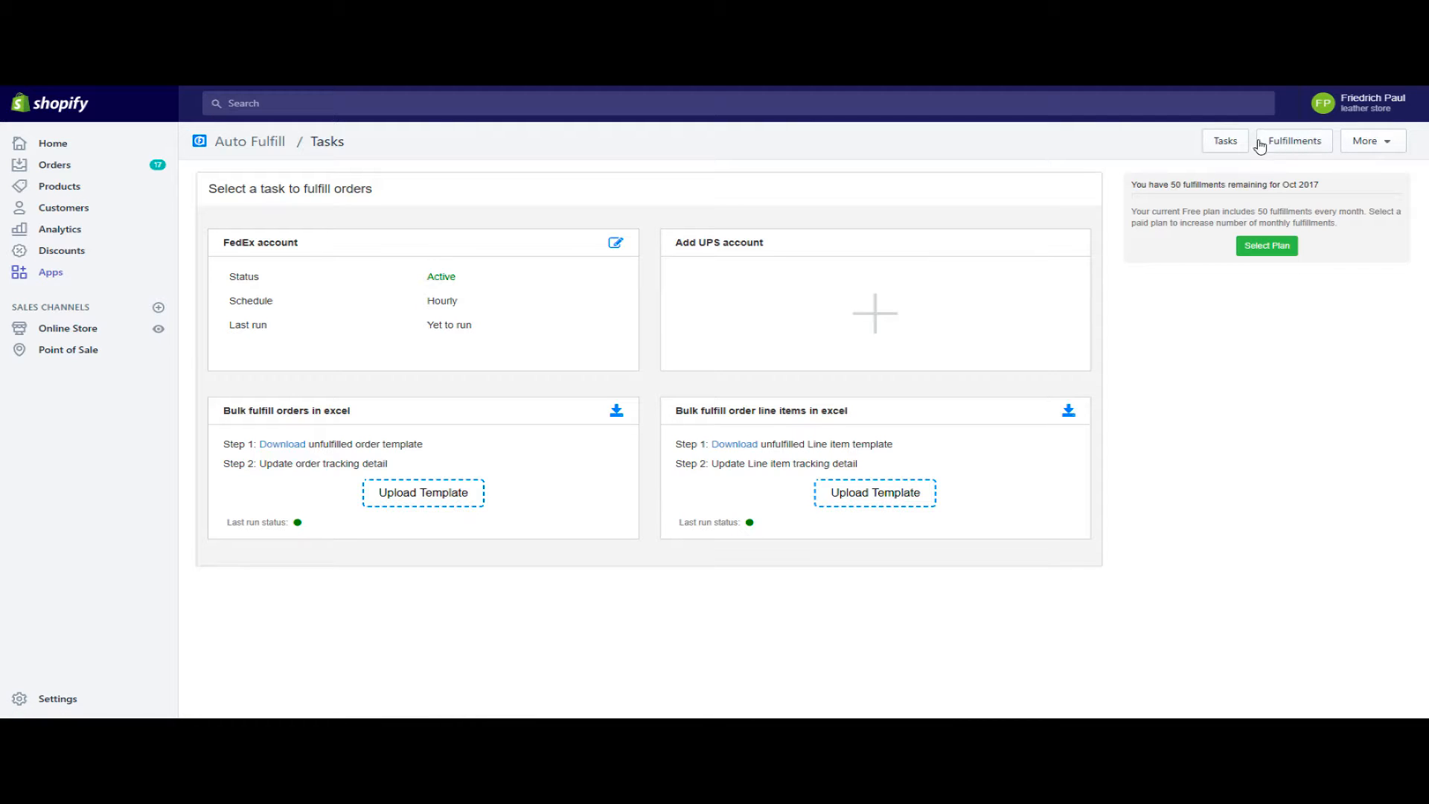
- Check Fulfillments and Unfulfilled orders, then view all fulfillments showing #1023 with 12345, 6789
{"action": "left_click", "coordinate": [1293, 141]}
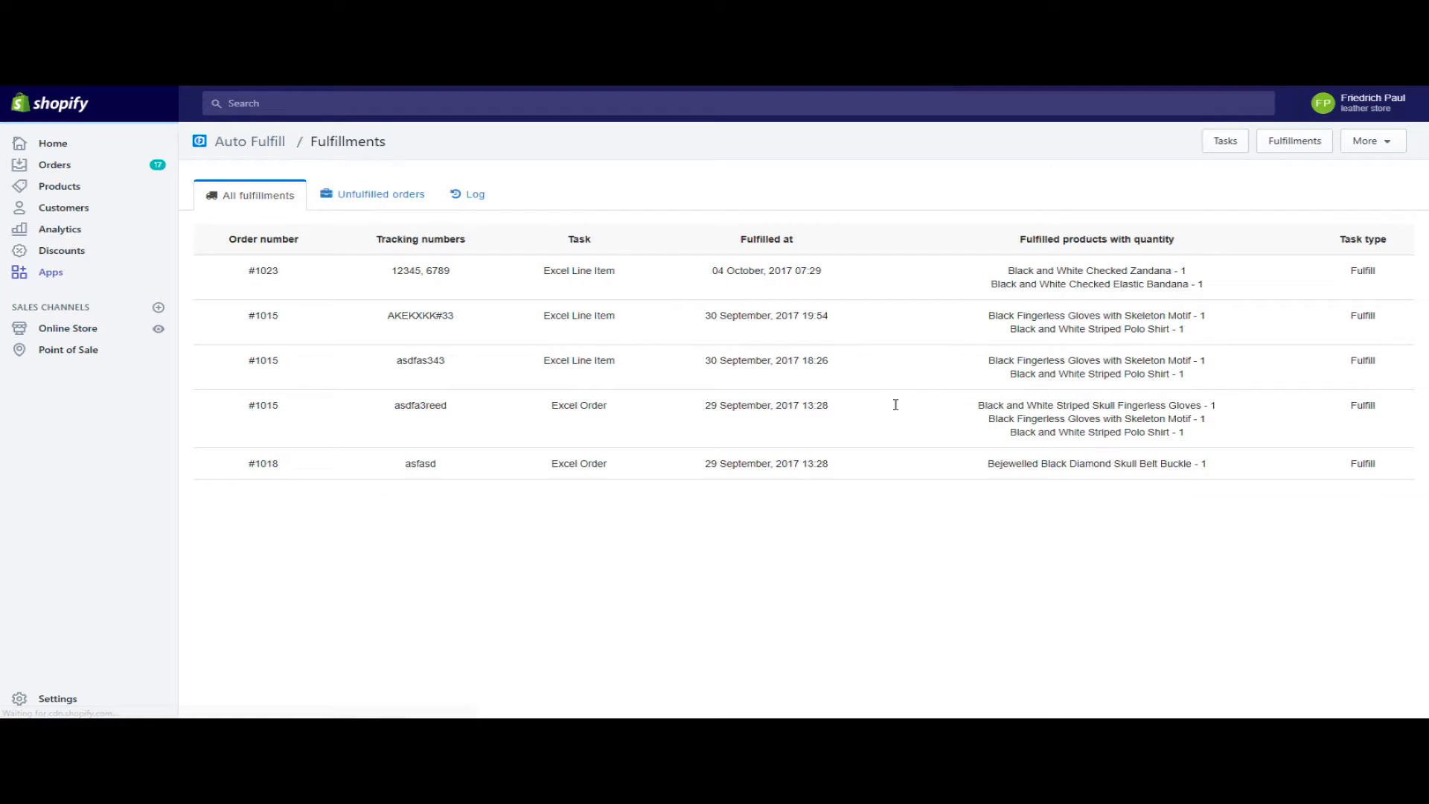
{"action": "mouse_move", "coordinate": [523, 385]}
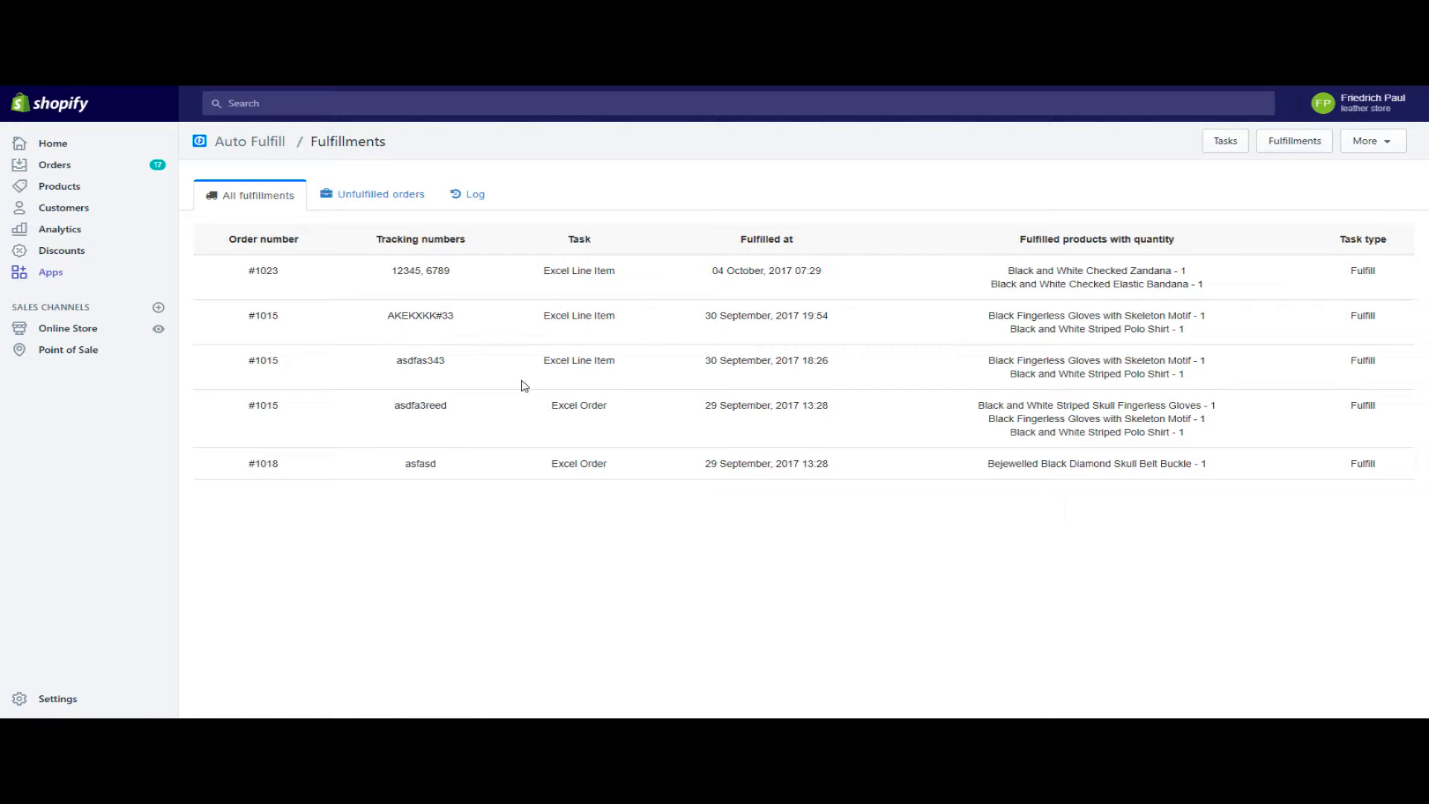
{"action": "mouse_move", "coordinate": [261, 272]}
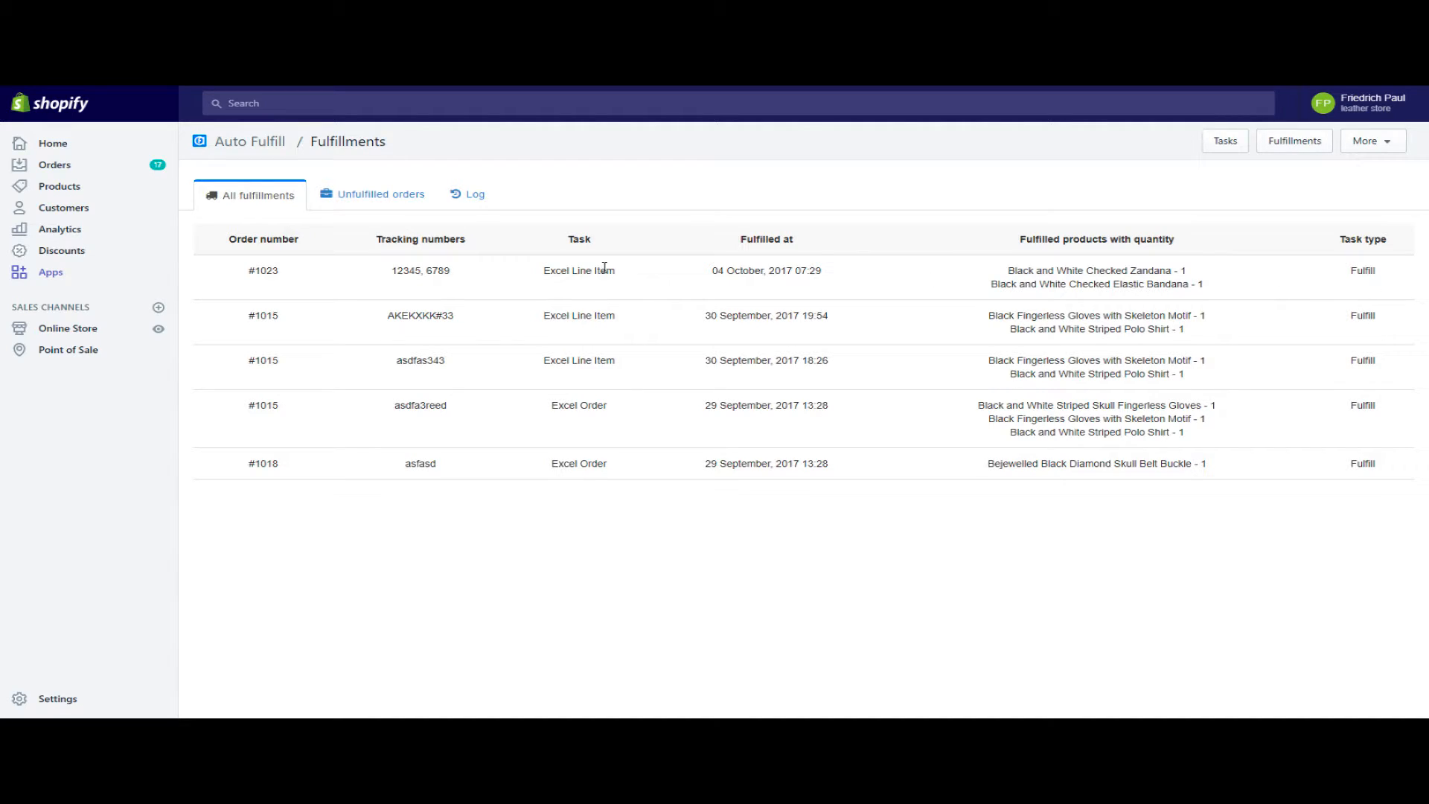
{"action": "left_click", "coordinate": [380, 194]}
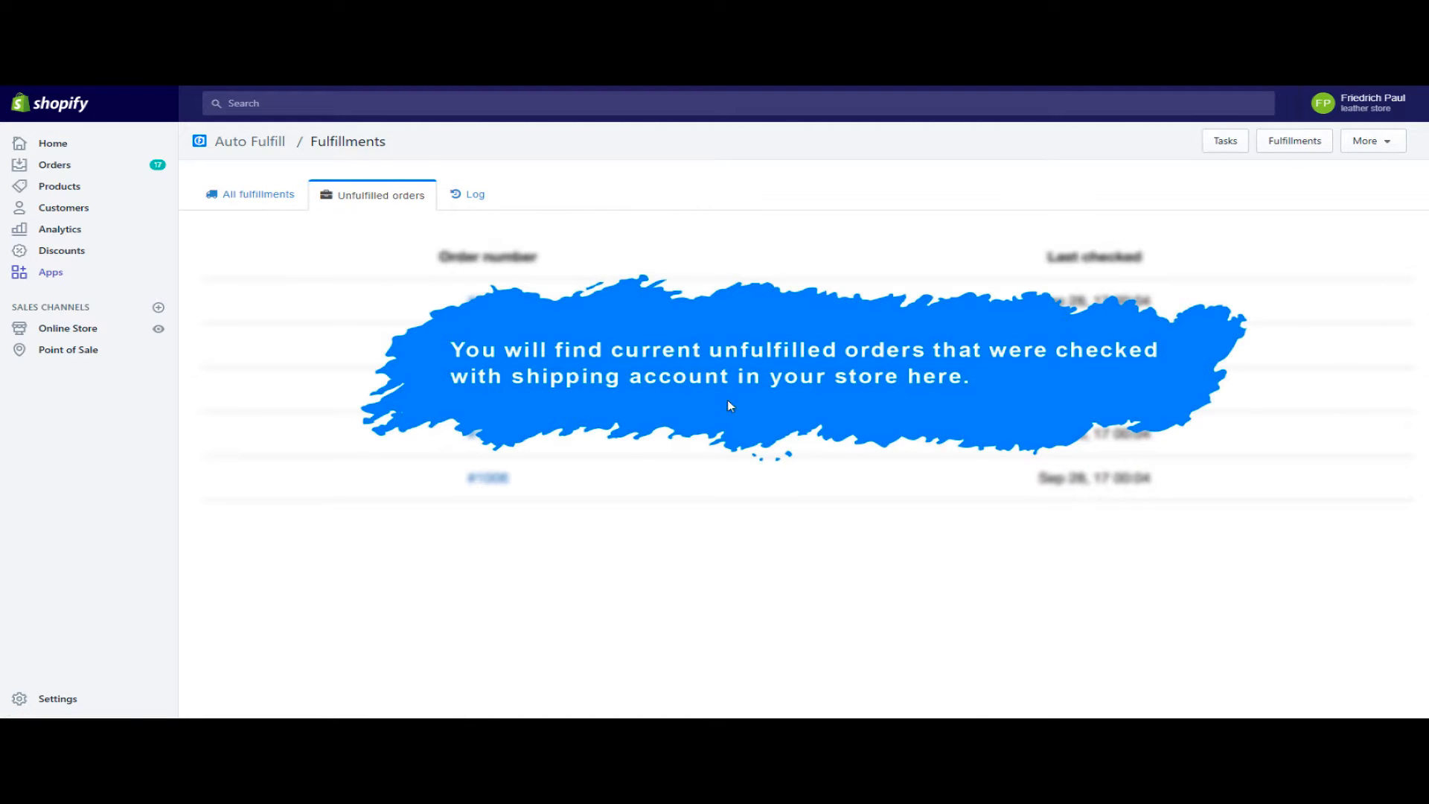
{"action": "left_click", "coordinate": [259, 195]}
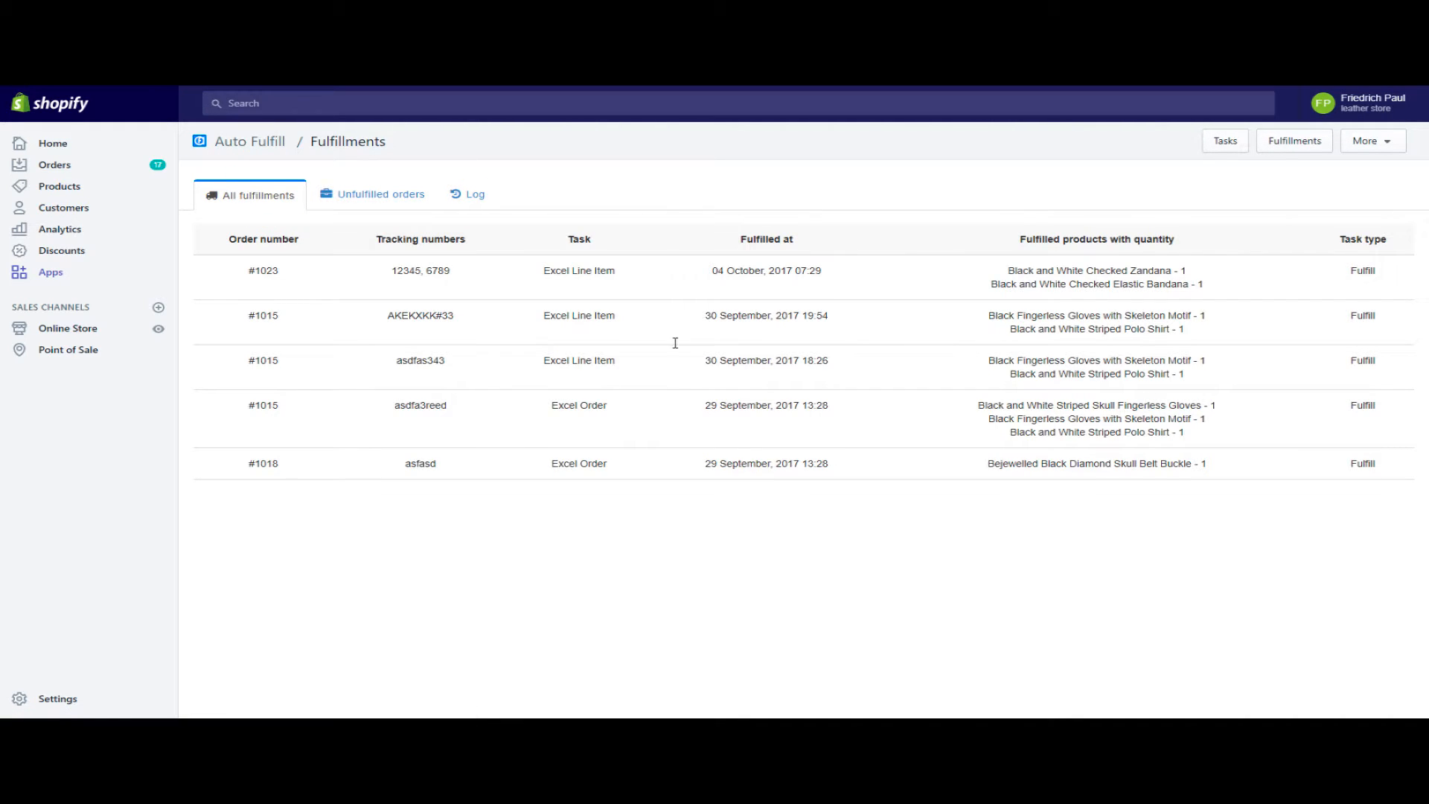
{"action": "mouse_move", "coordinate": [1225, 141]}
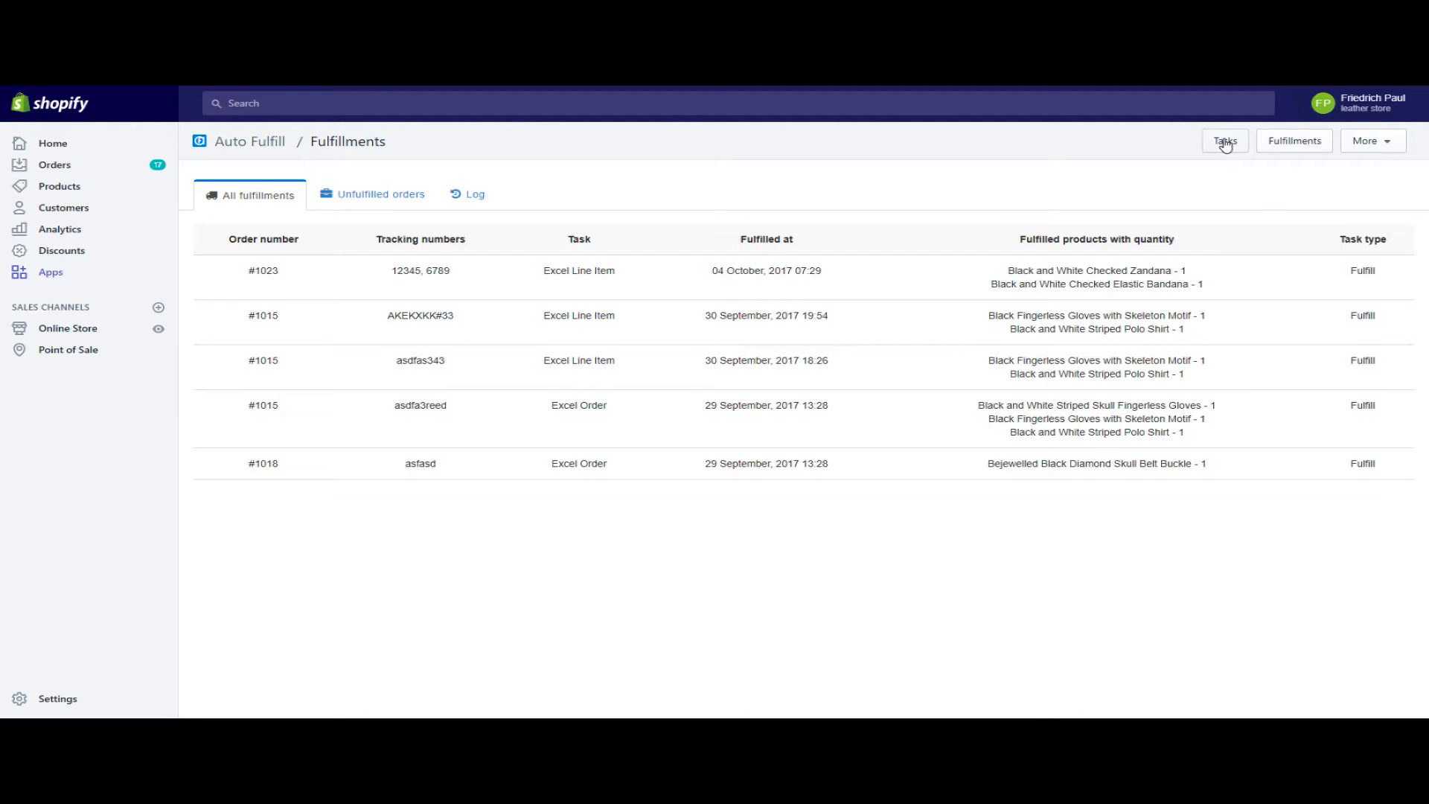
- Return to the Auto Fulfill Tasks page
{"action": "left_click", "coordinate": [1225, 141]}
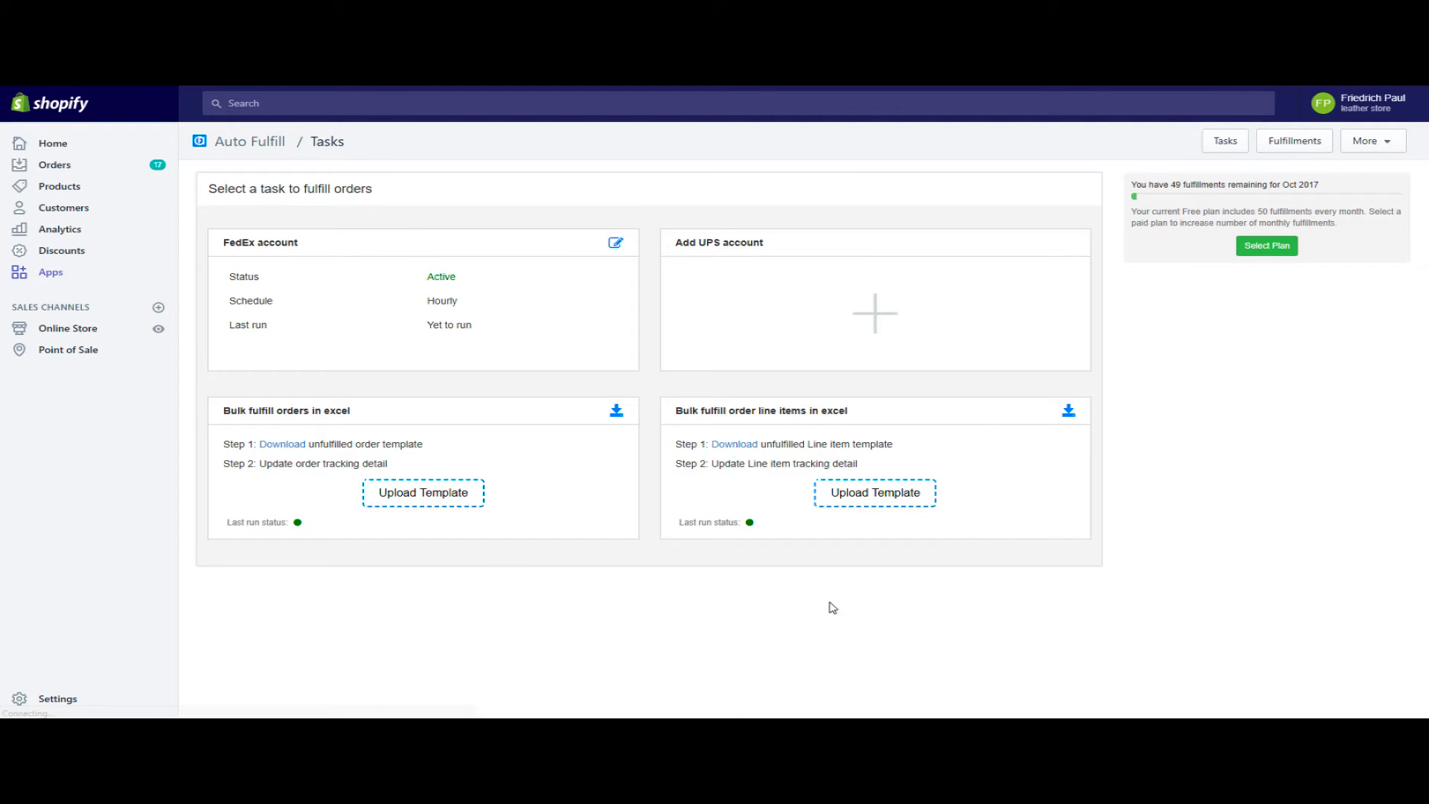
{"action": "mouse_move", "coordinate": [396, 577]}
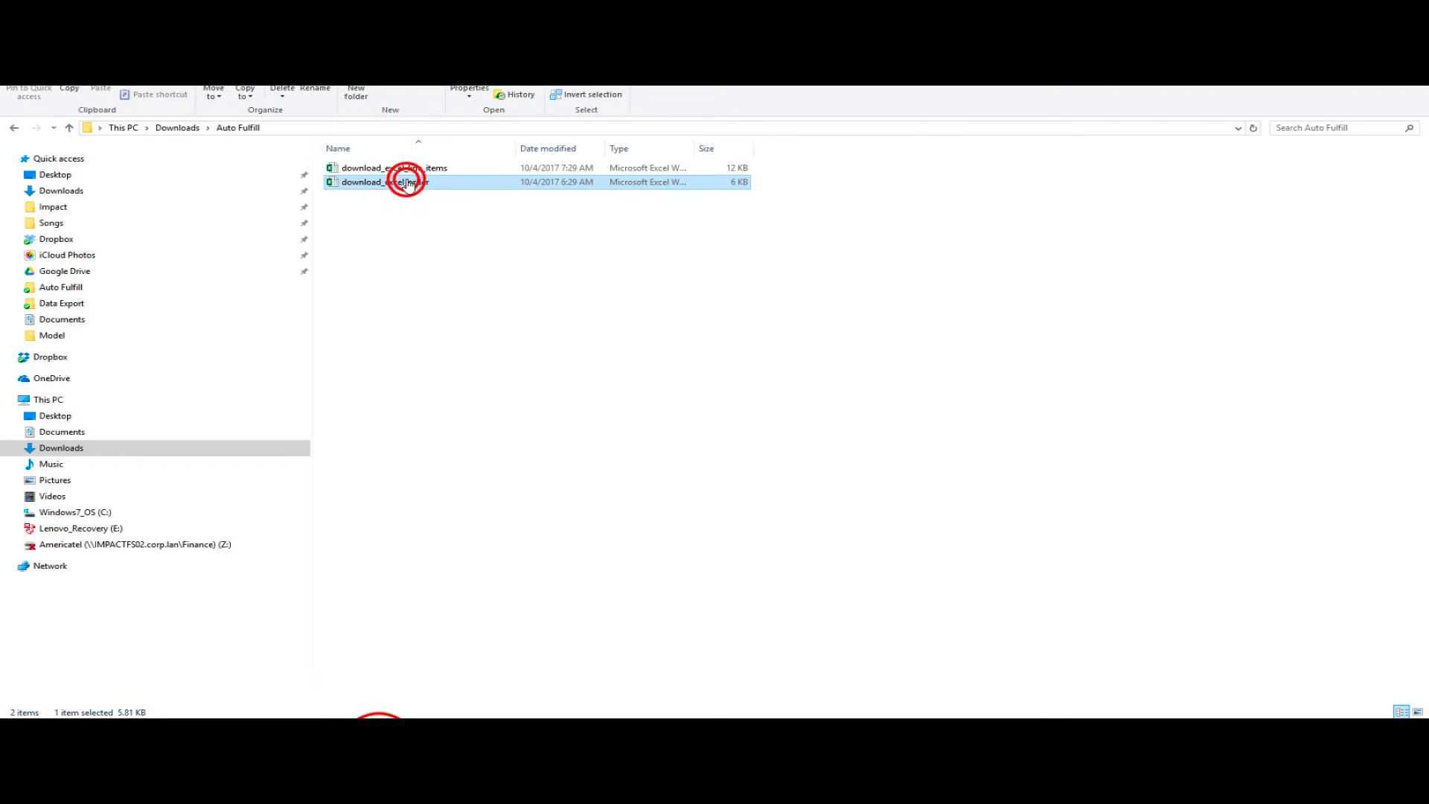
- Open the order template and enter tracking number abcdef in B3 for order #1022
{"action": "double_click", "coordinate": [385, 181]}
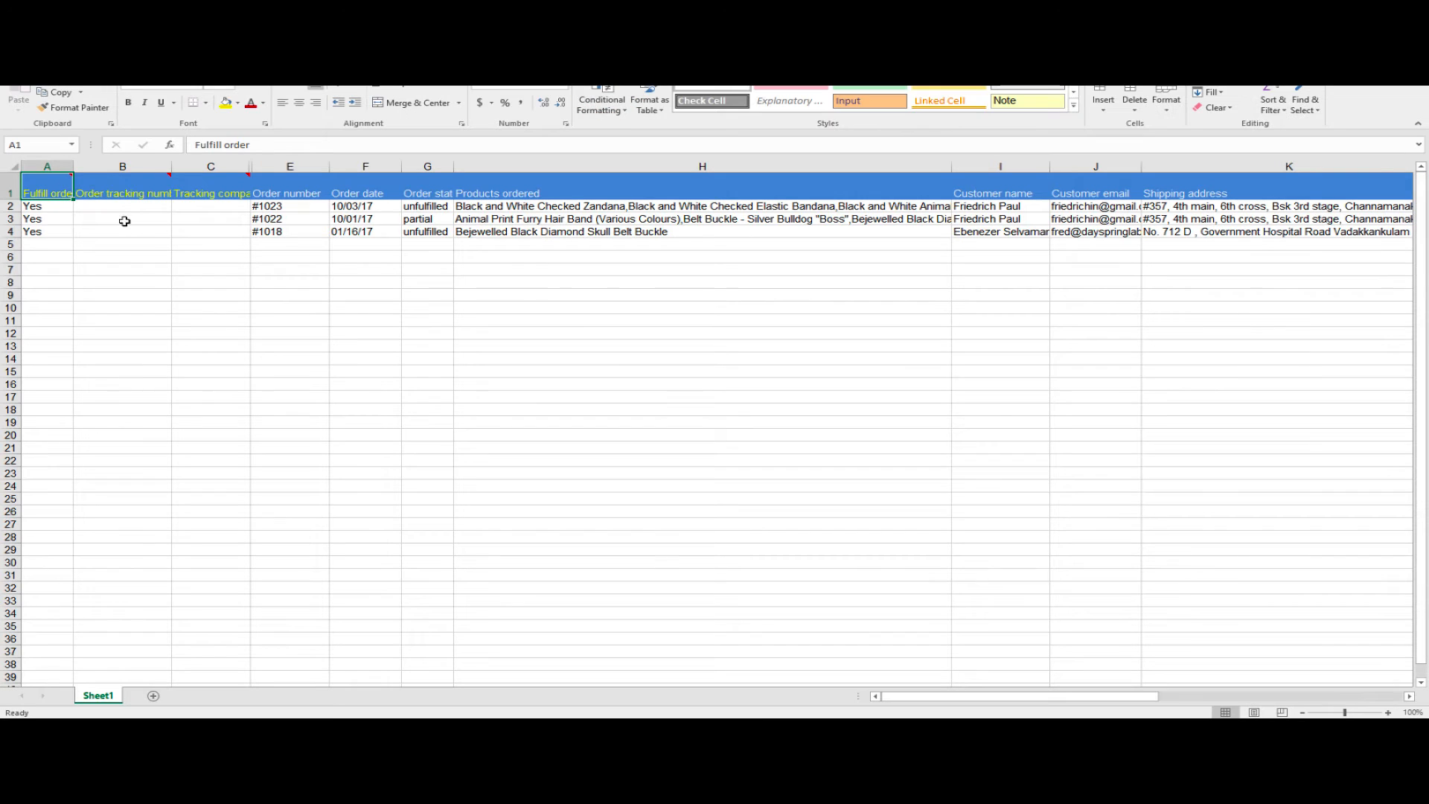
{"action": "left_click", "coordinate": [122, 219]}
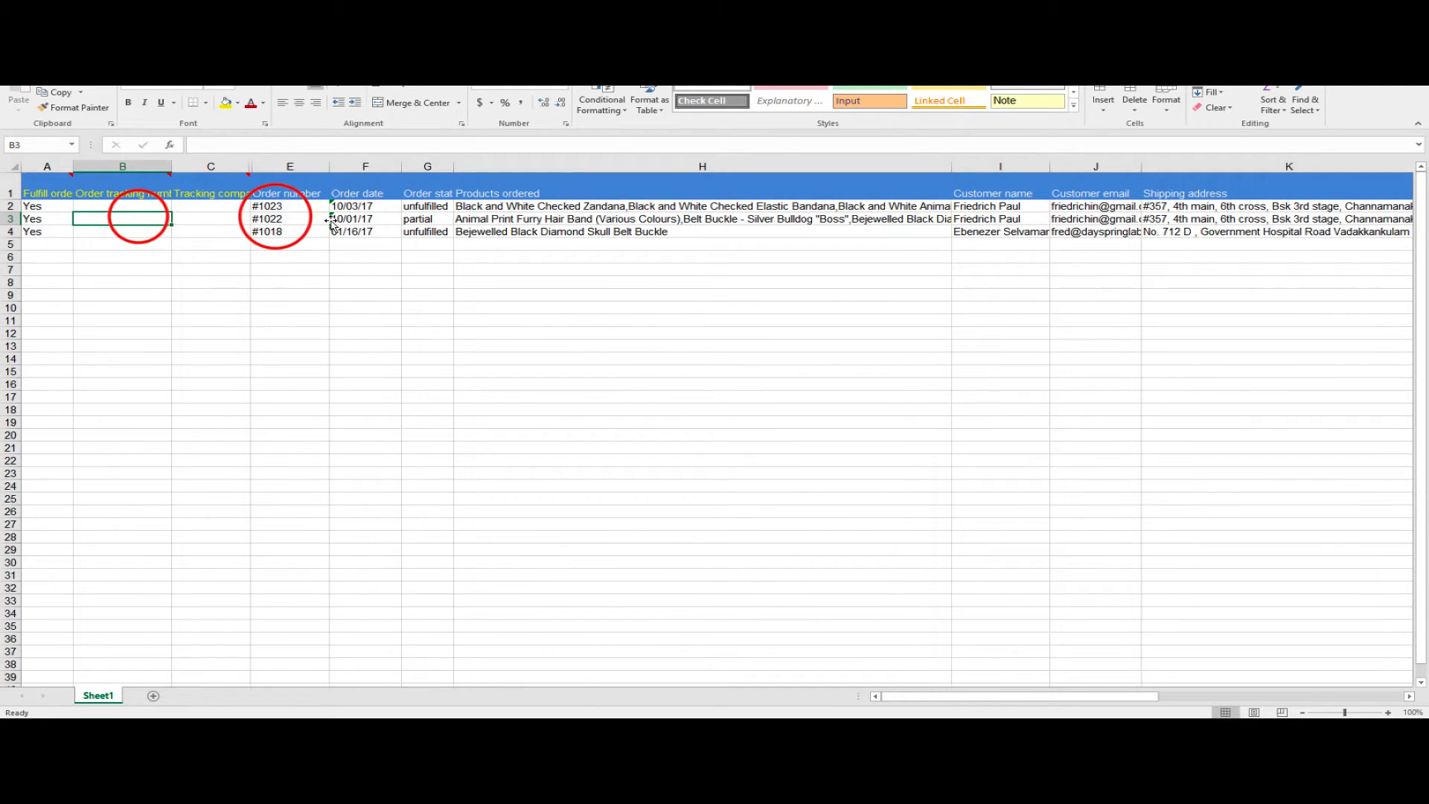
{"action": "type", "text": "abcdef"}
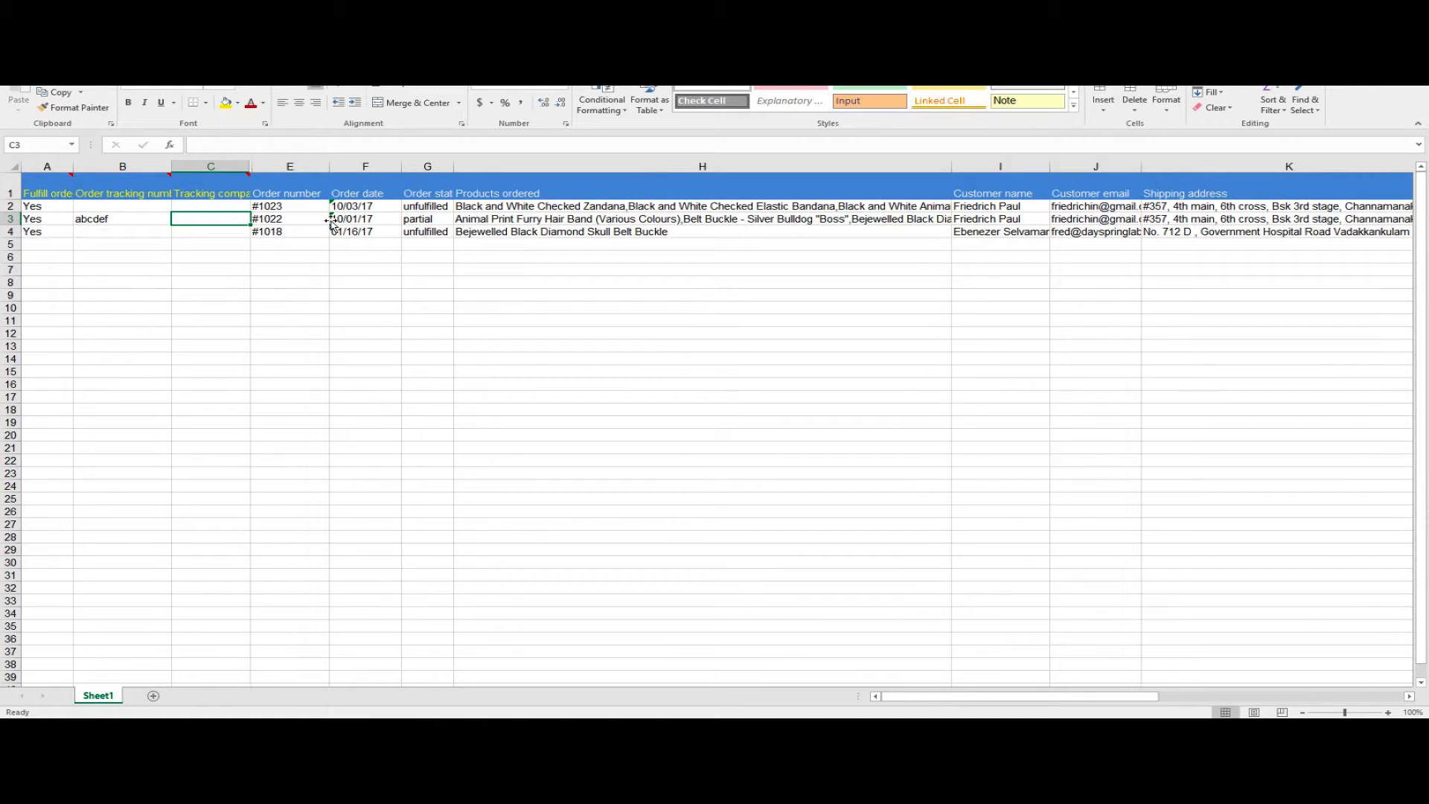
{"action": "left_click", "coordinate": [122, 219]}
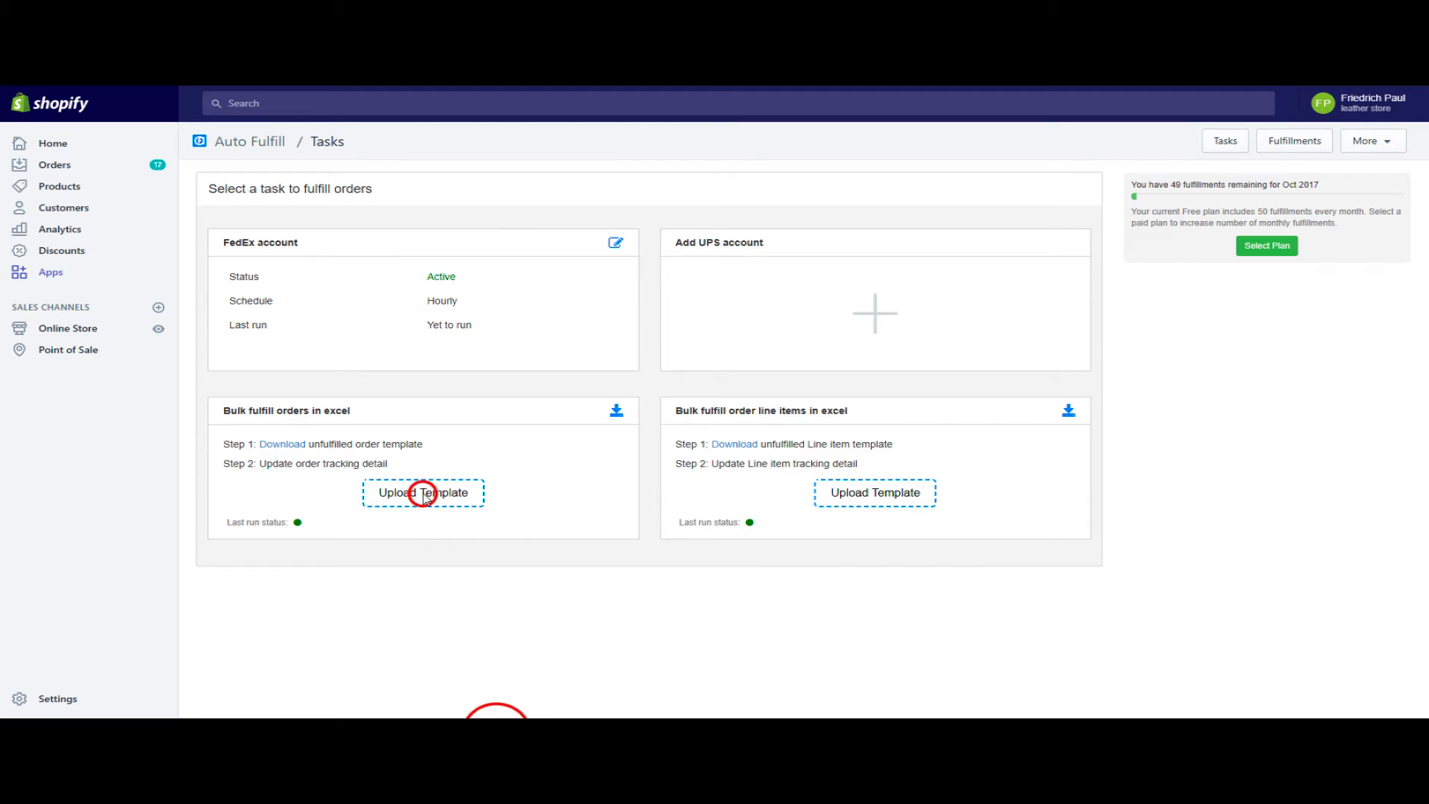
- Upload download_excel_order under Bulk fulfill orders and confirm fulfilling the orders
{"action": "left_click", "coordinate": [423, 492]}
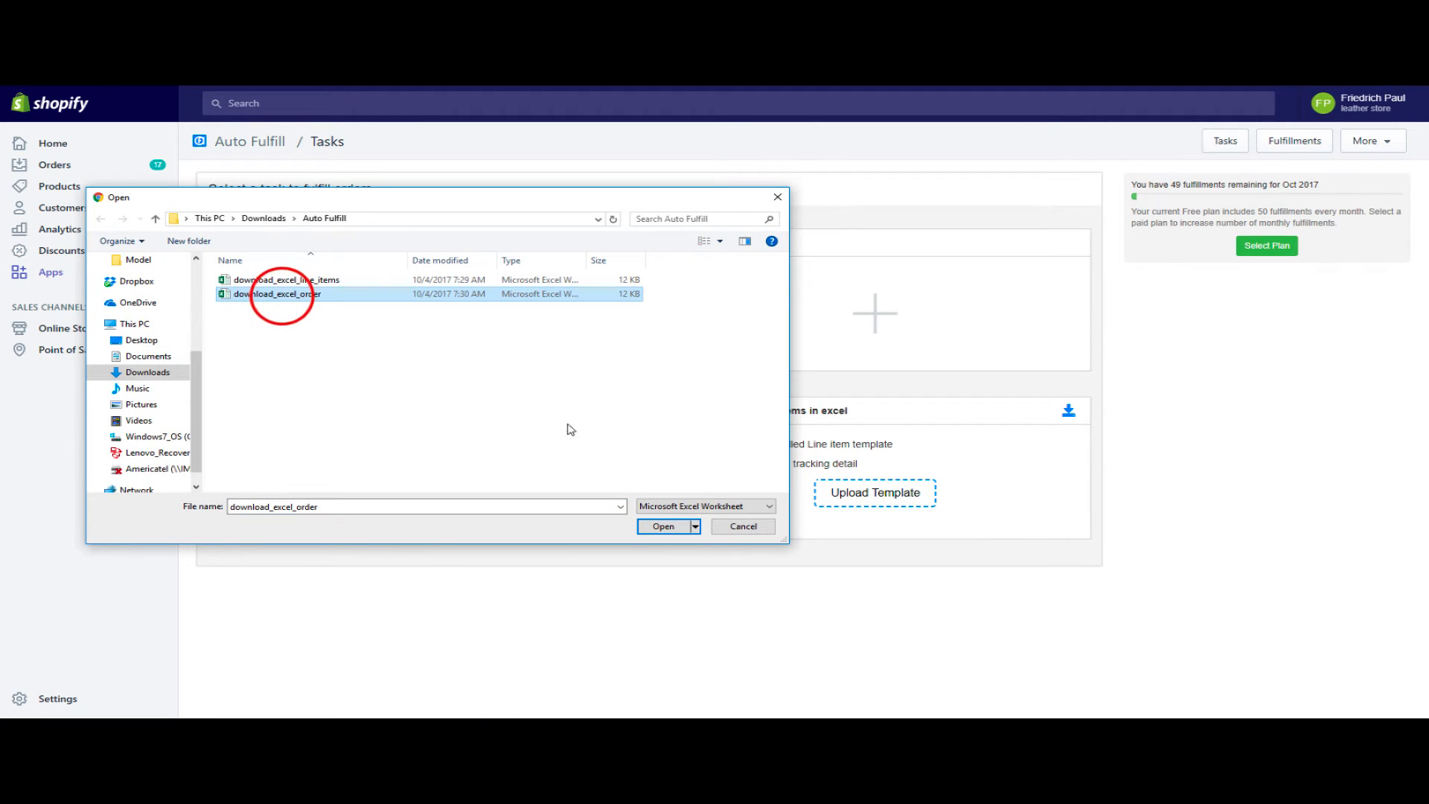
{"action": "left_click", "coordinate": [662, 526]}
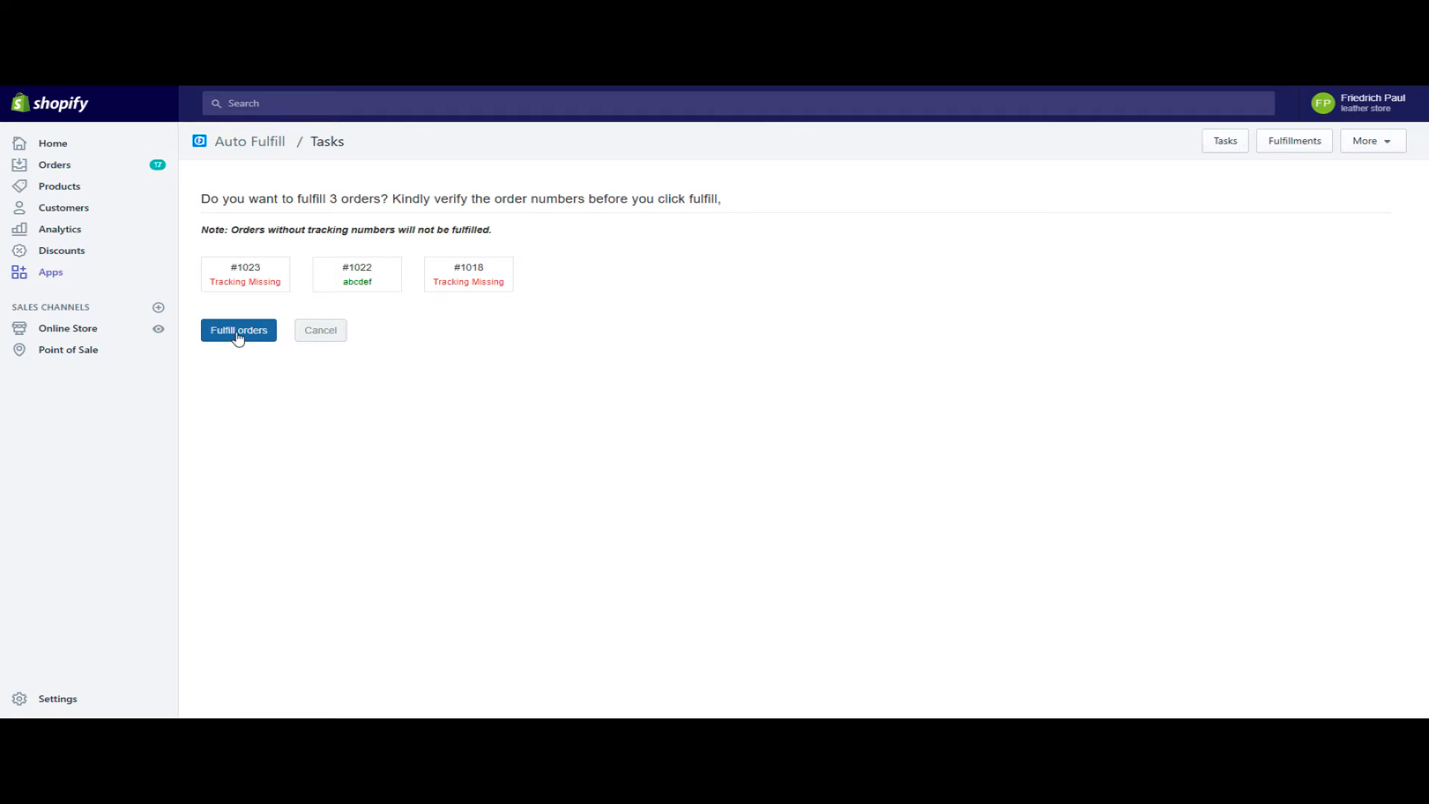
{"action": "left_click", "coordinate": [238, 329]}
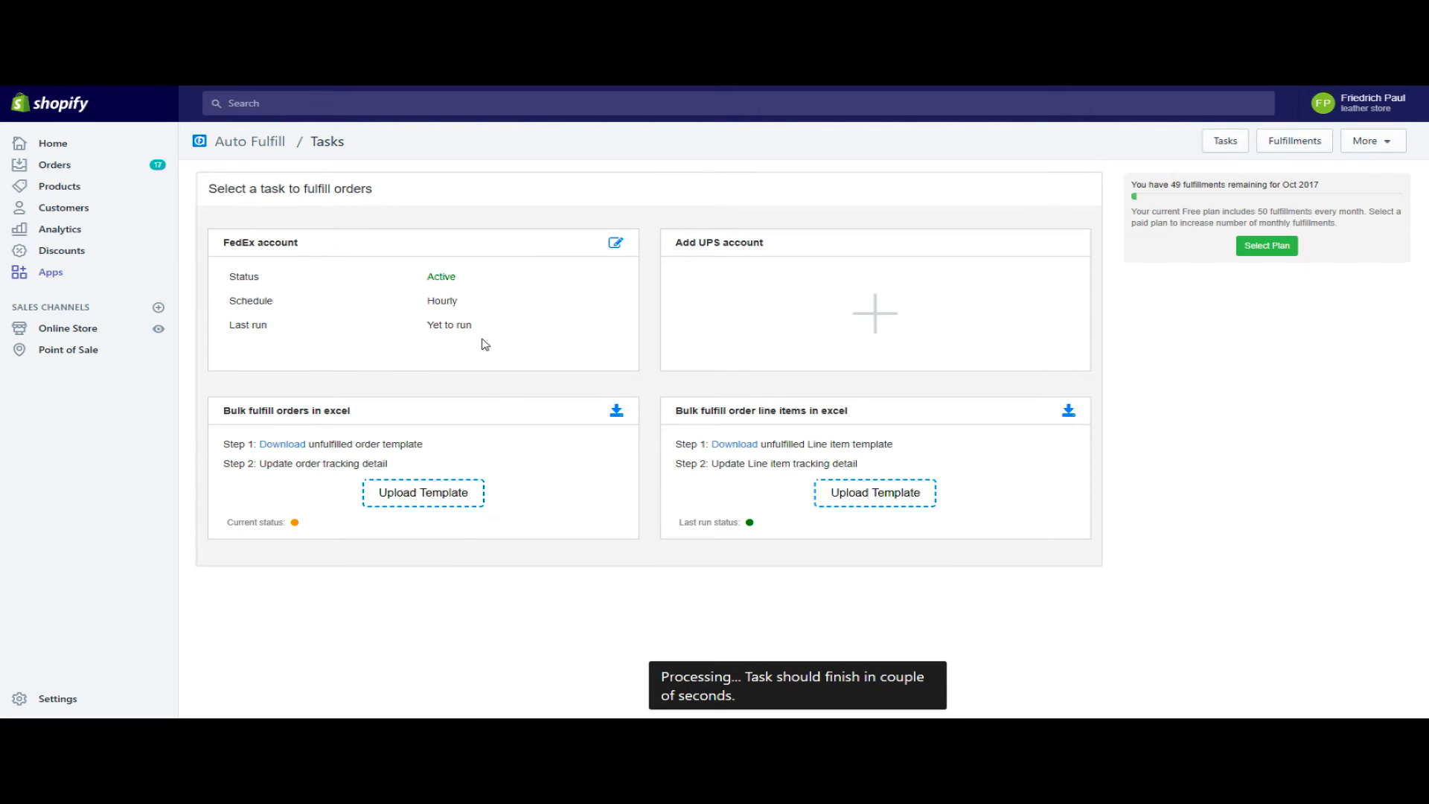
{"action": "mouse_move", "coordinate": [314, 536]}
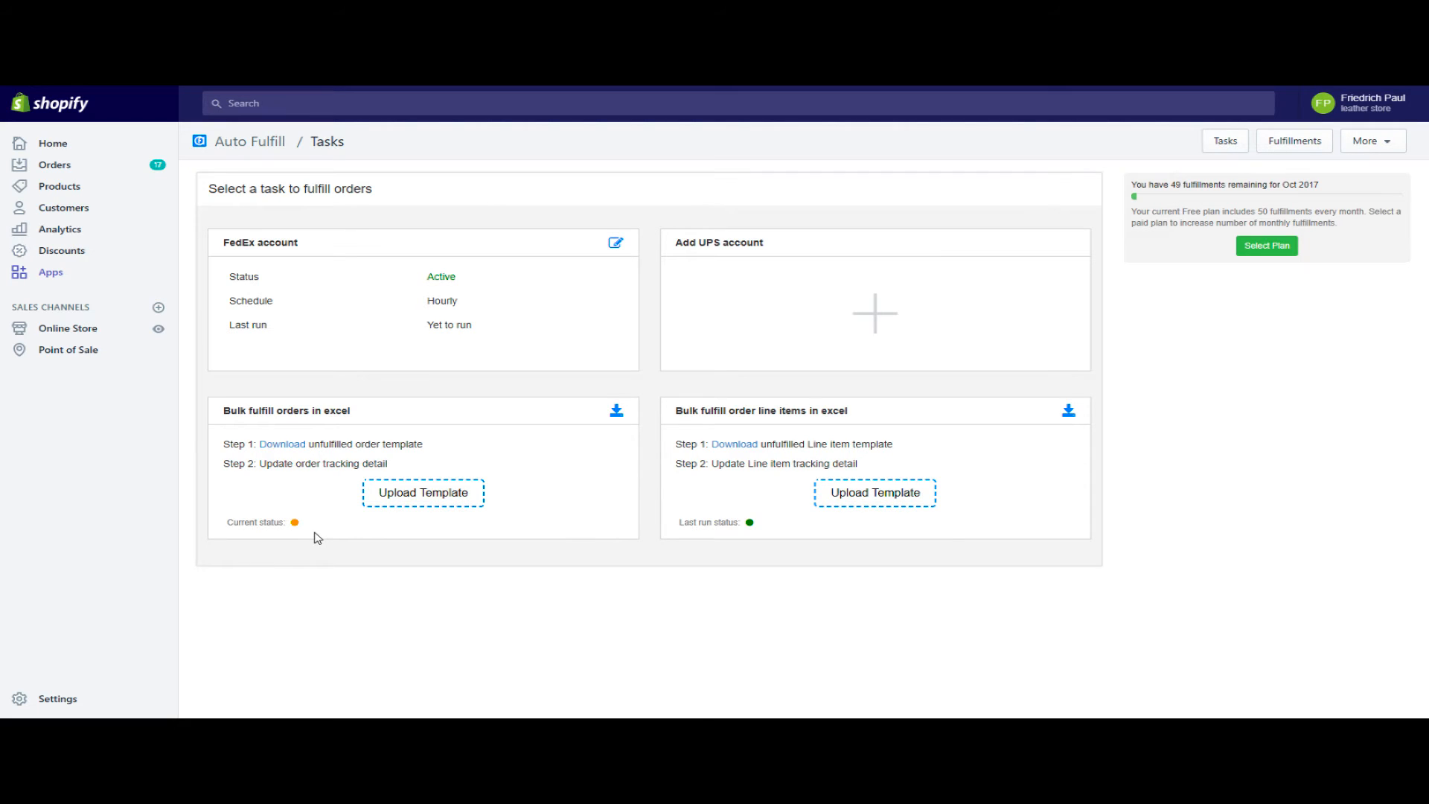
{"action": "mouse_move", "coordinate": [313, 537]}
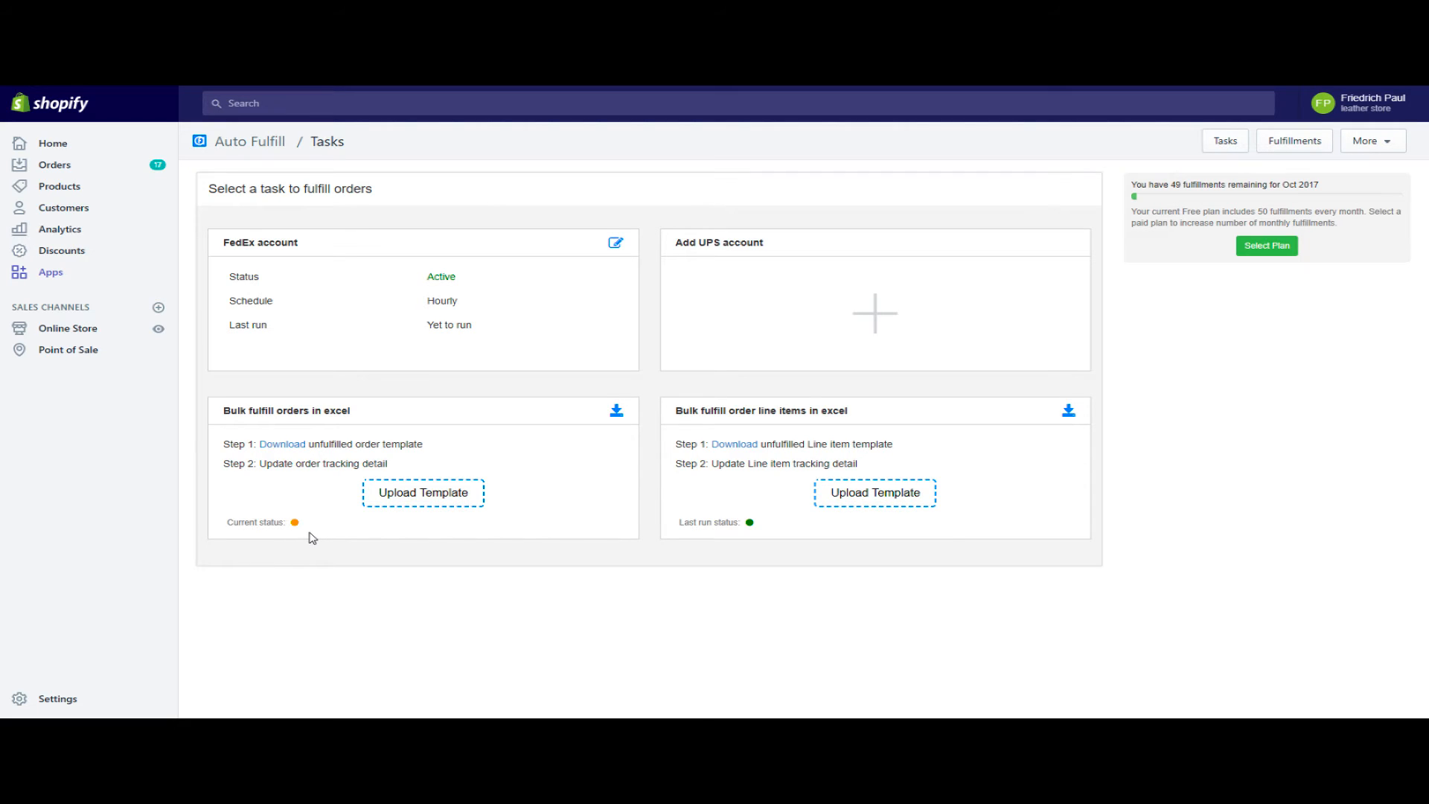
{"action": "mouse_move", "coordinate": [293, 537]}
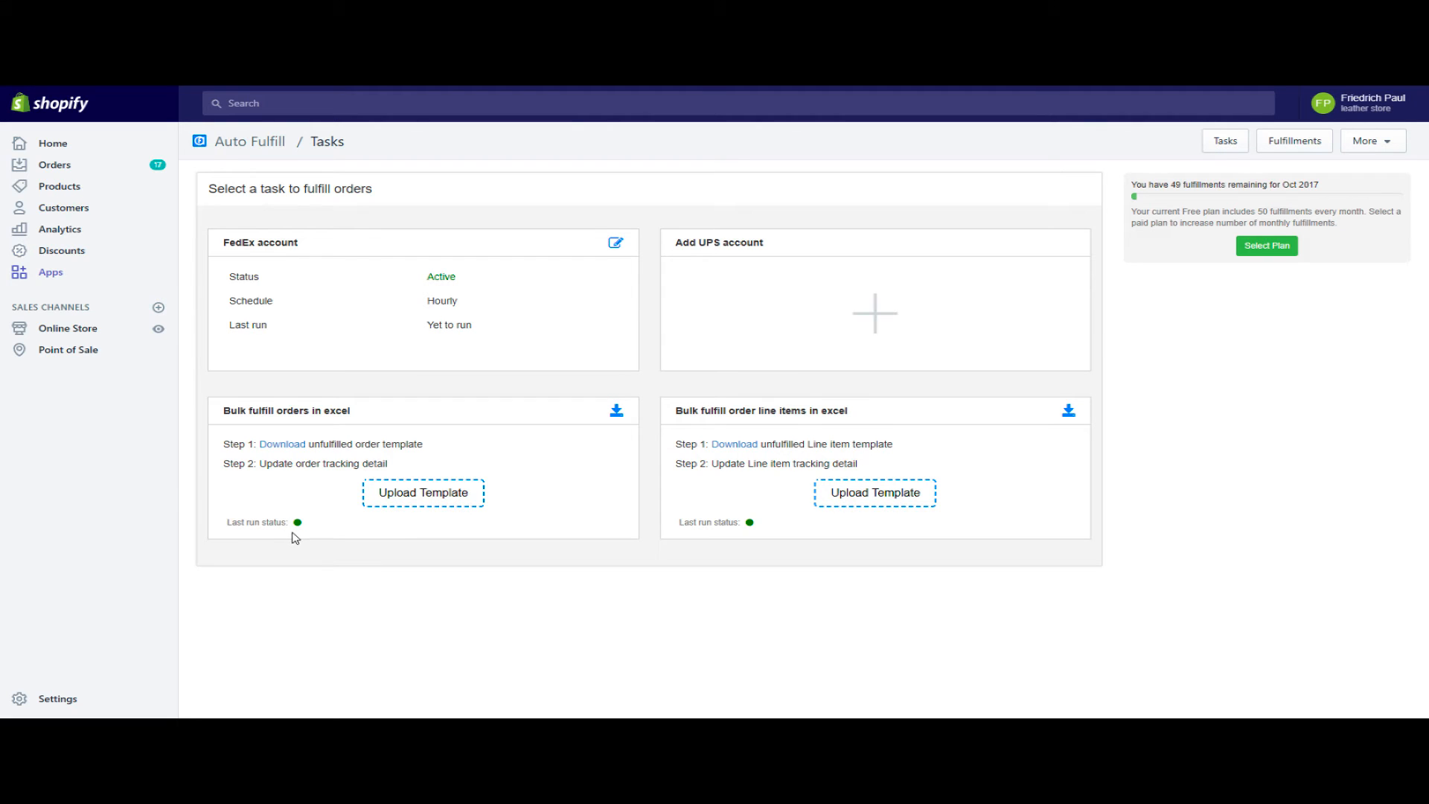
{"action": "left_click", "coordinate": [1293, 141]}
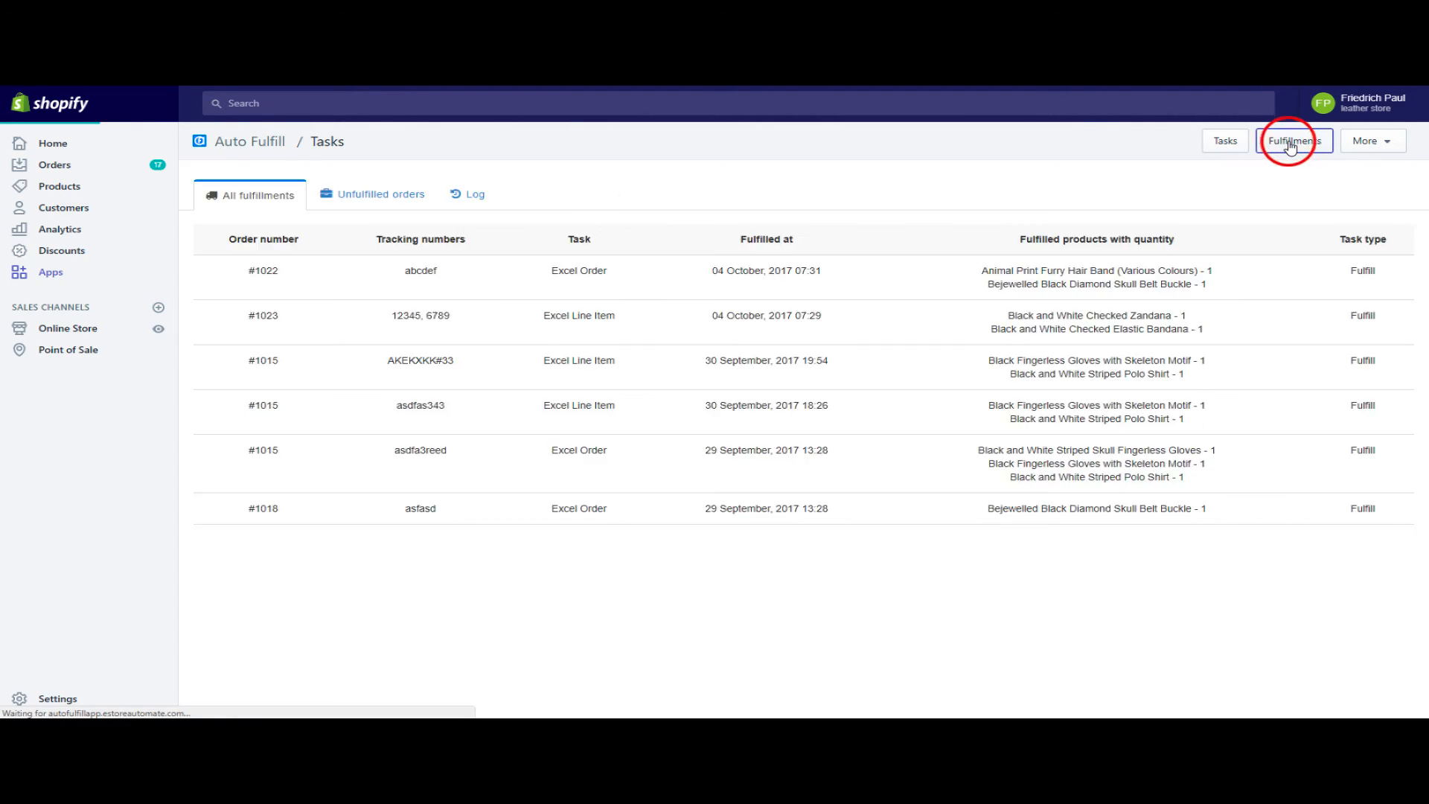
{"action": "left_click", "coordinate": [1293, 141]}
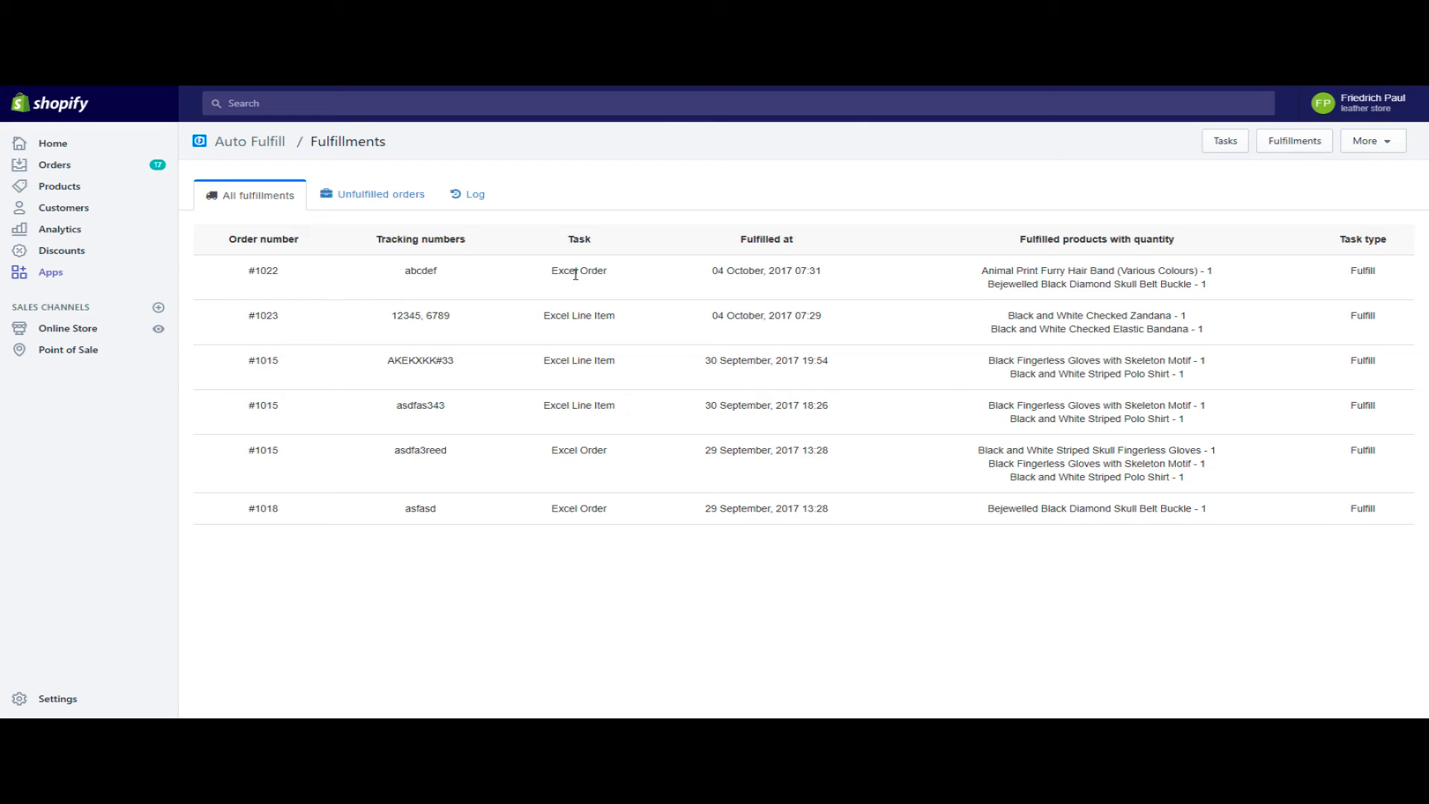
{"action": "mouse_move", "coordinate": [389, 219]}
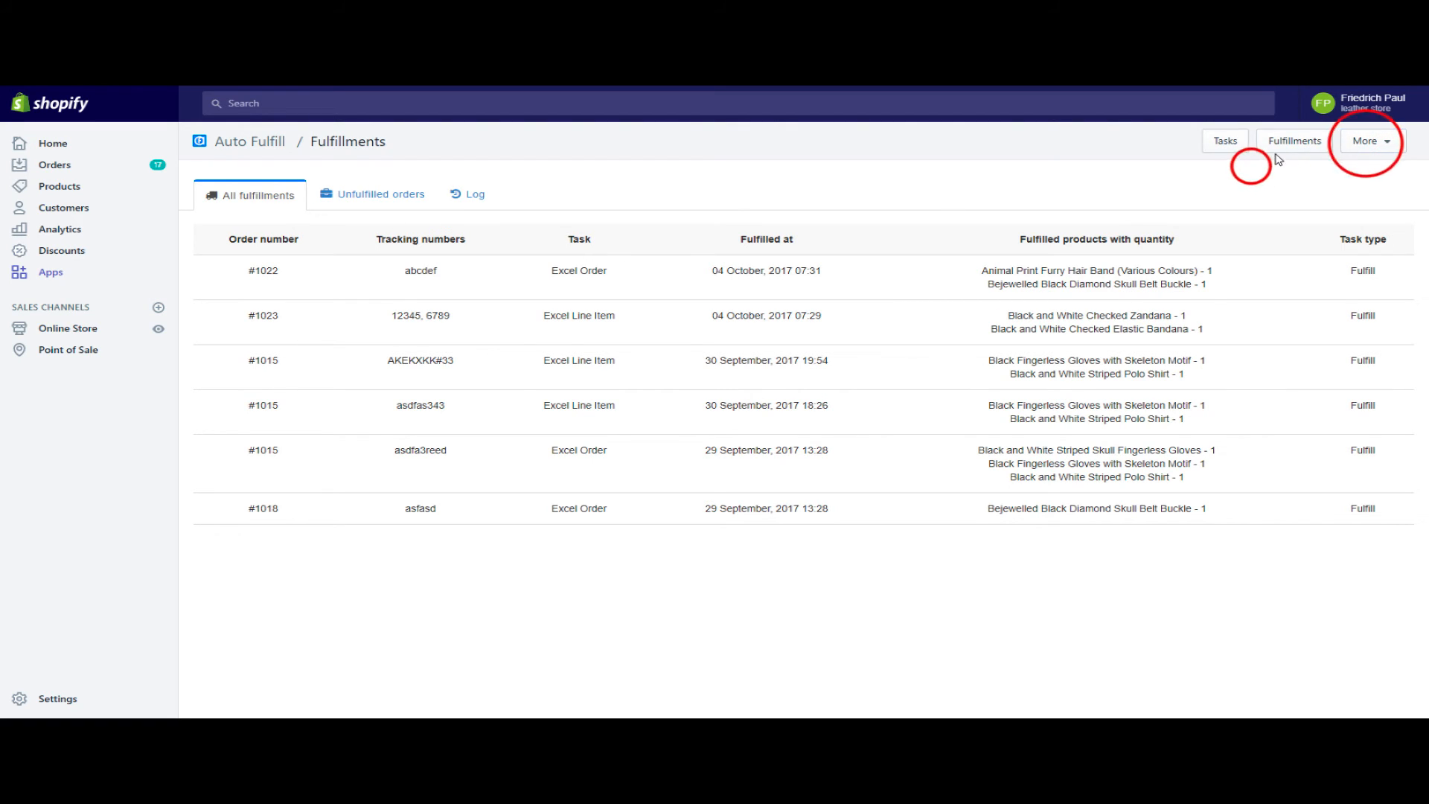
{"action": "left_click", "coordinate": [1225, 141]}
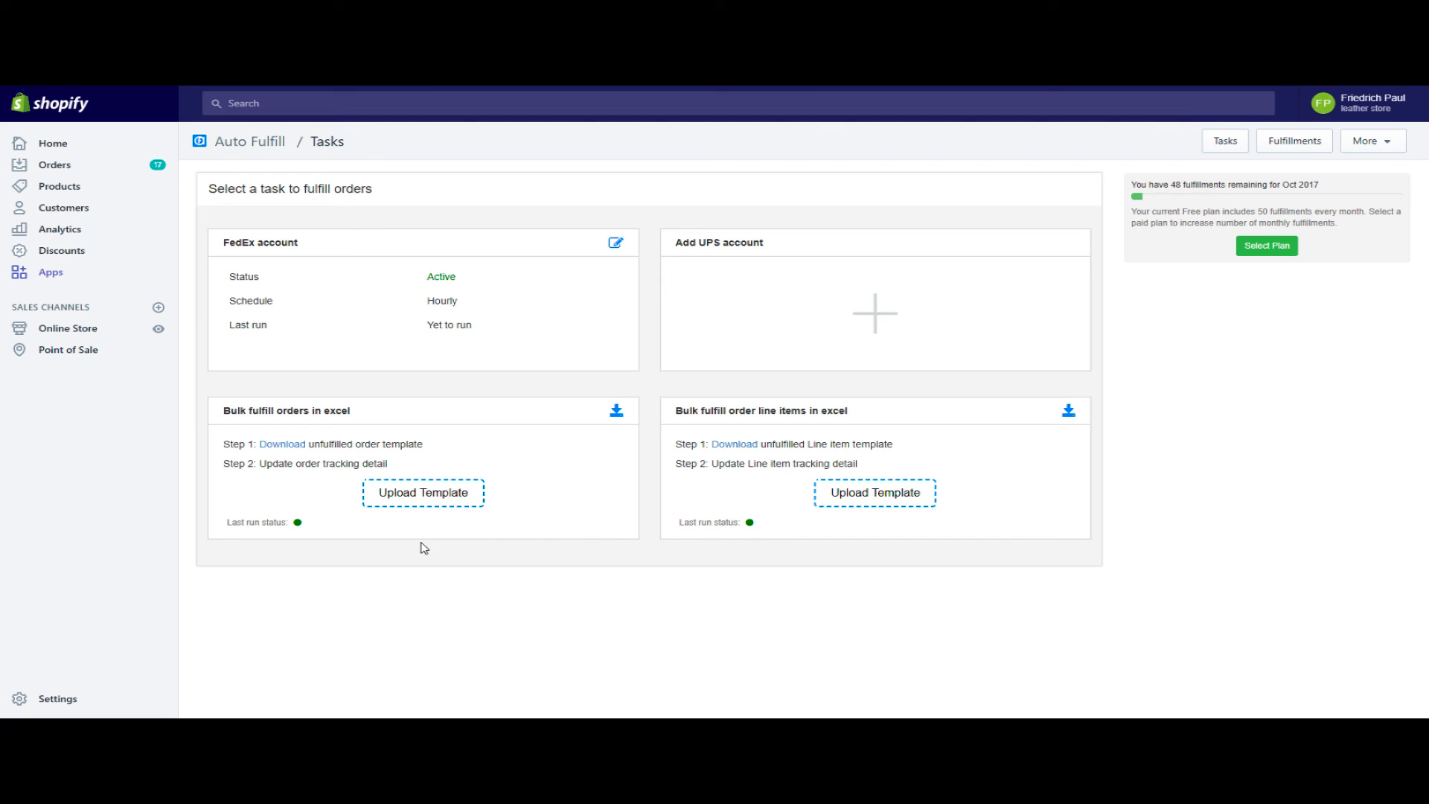
{"action": "mouse_move", "coordinate": [483, 536]}
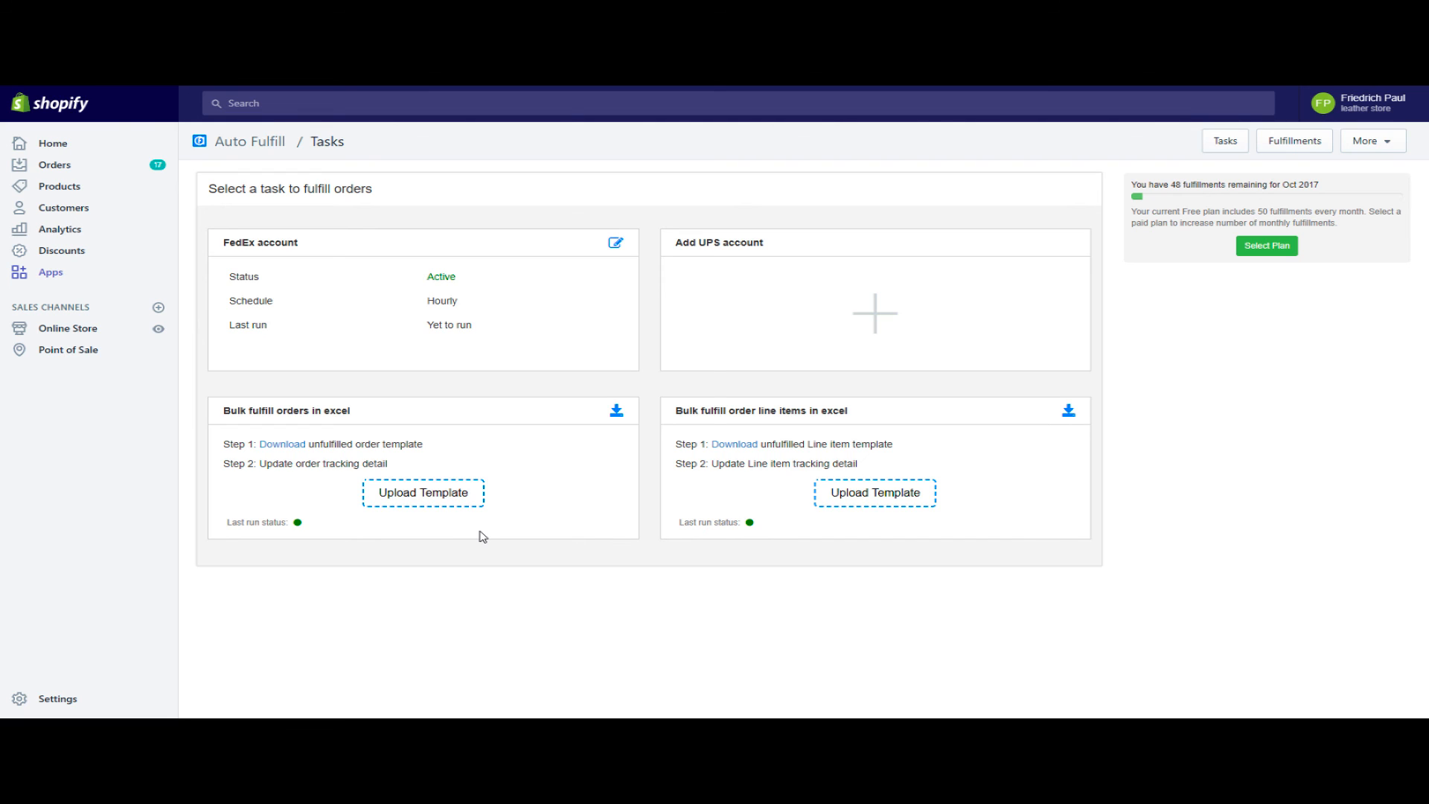
{"action": "mouse_move", "coordinate": [374, 498]}
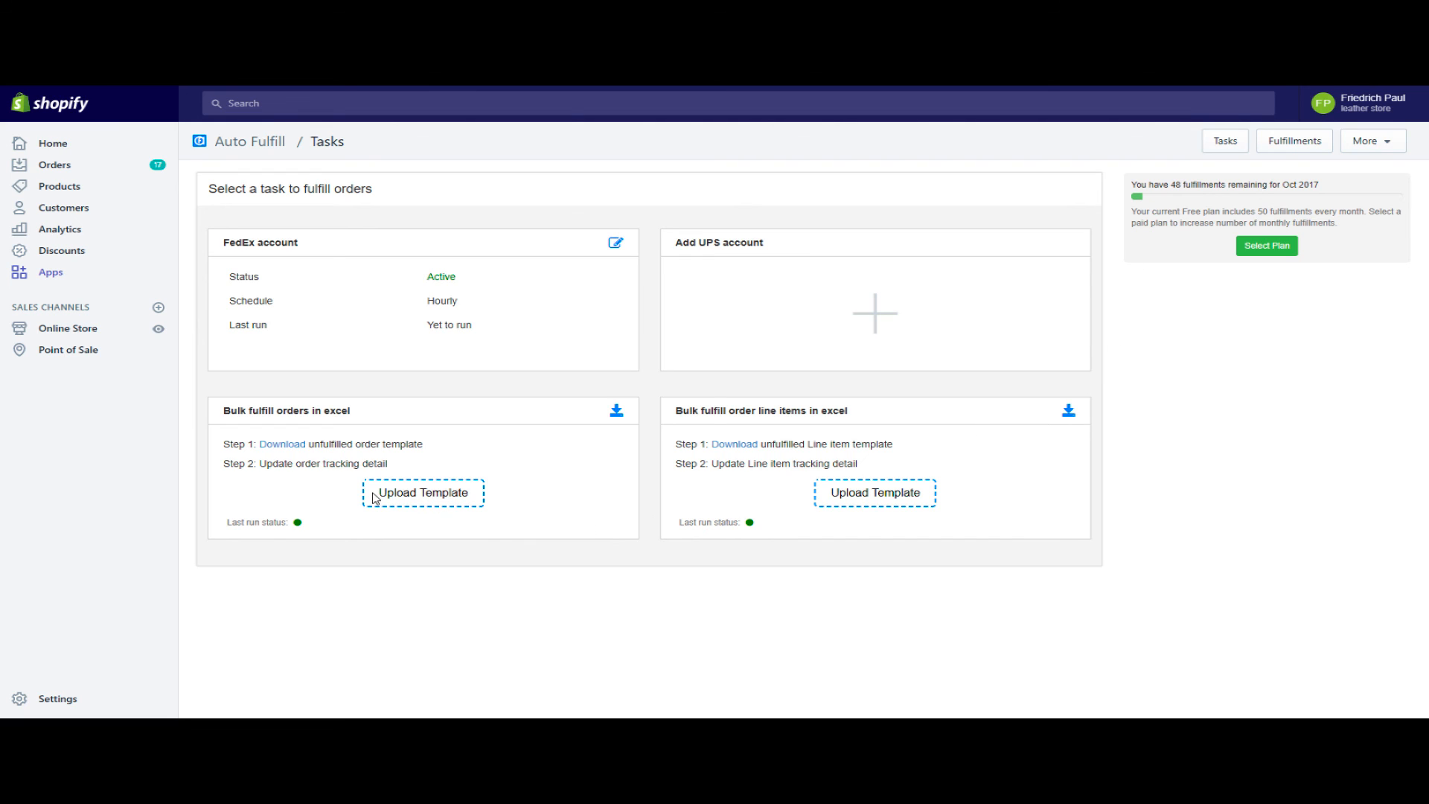